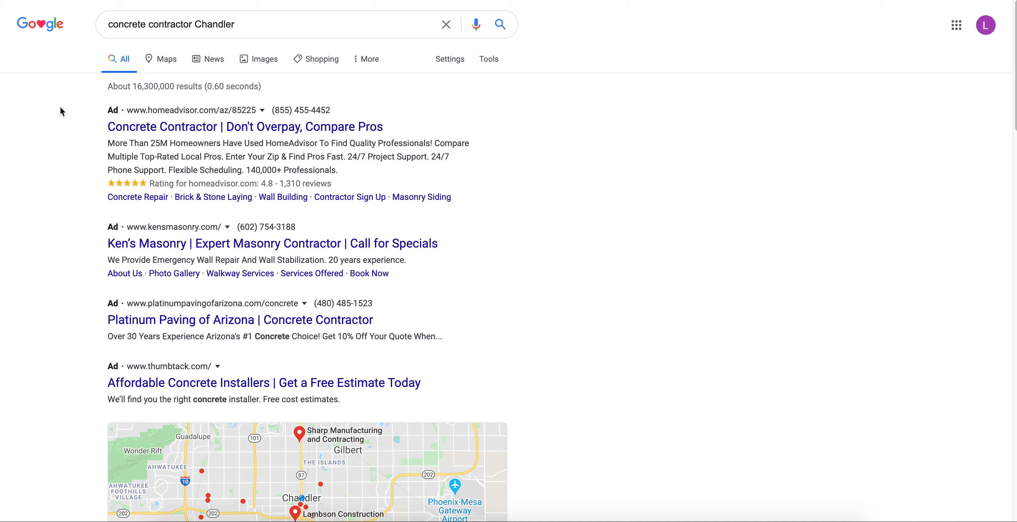
{"action": "mouse_move", "coordinate": [67, 79]}
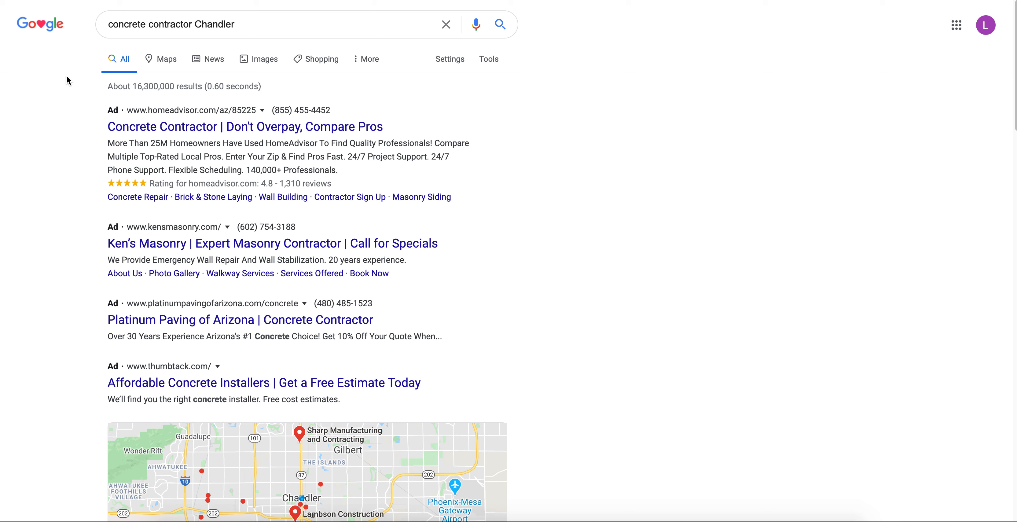
{"action": "mouse_move", "coordinate": [194, 31]}
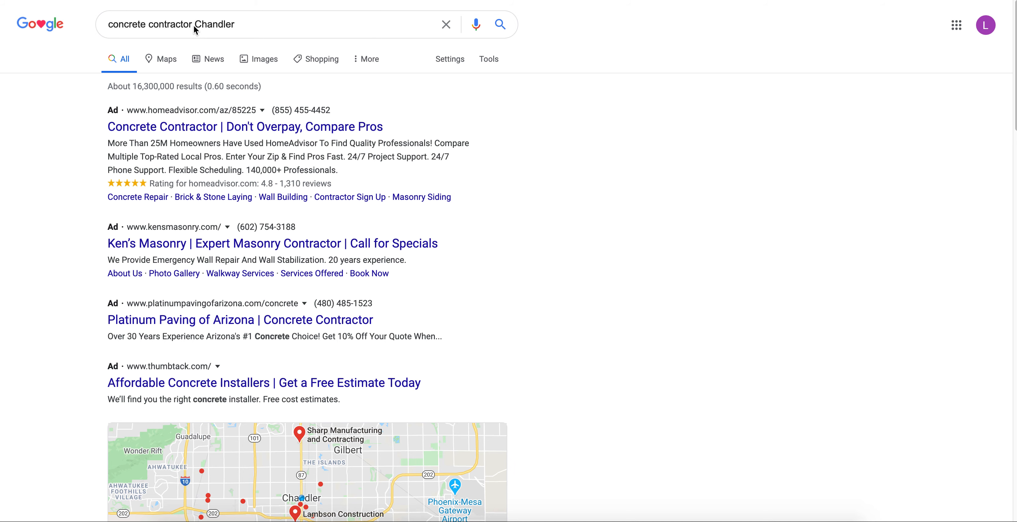
Step: Scroll the 'concrete contractor Chandler' results down to the local map pack
{"action": "scroll", "scroll_direction": "down", "scroll_amount": 3}
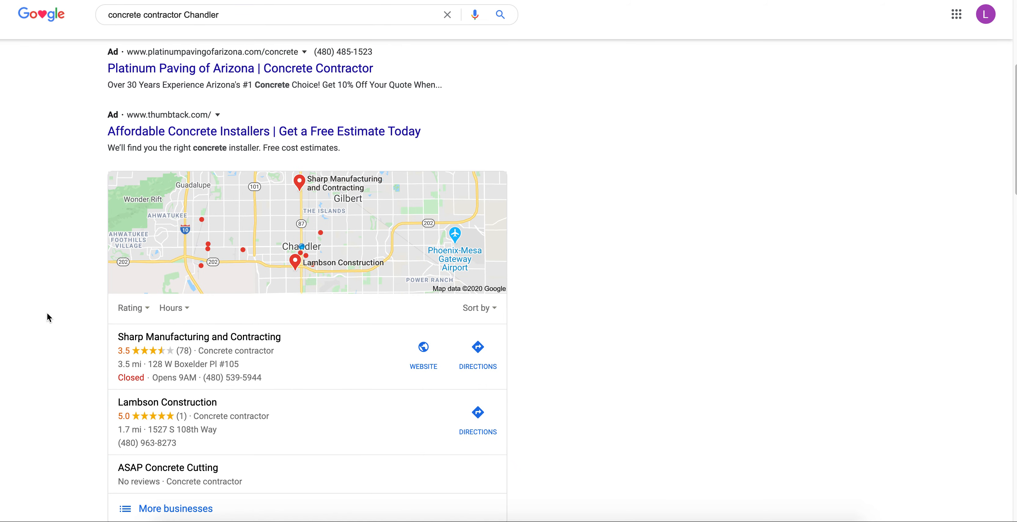
{"action": "scroll", "scroll_direction": "down", "scroll_amount": 3}
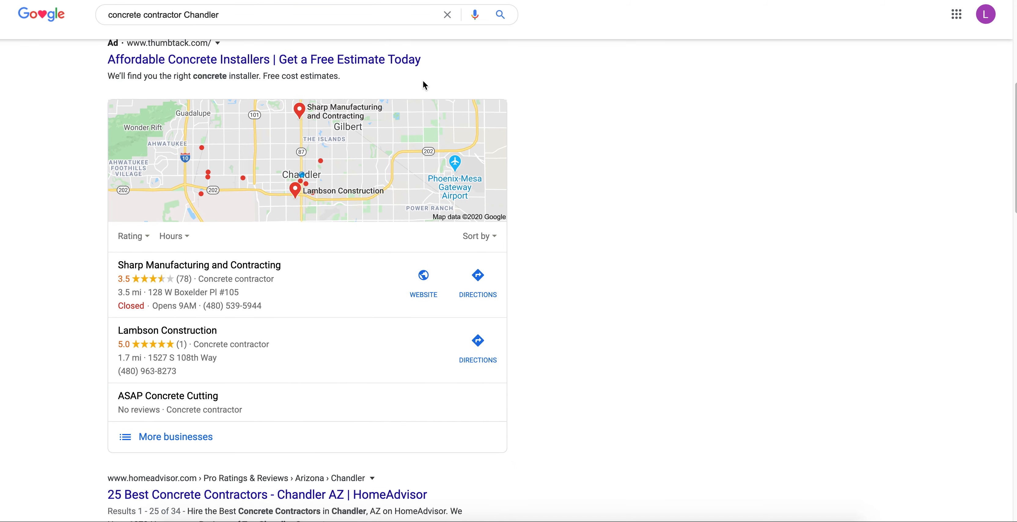
{"action": "mouse_move", "coordinate": [559, 323]}
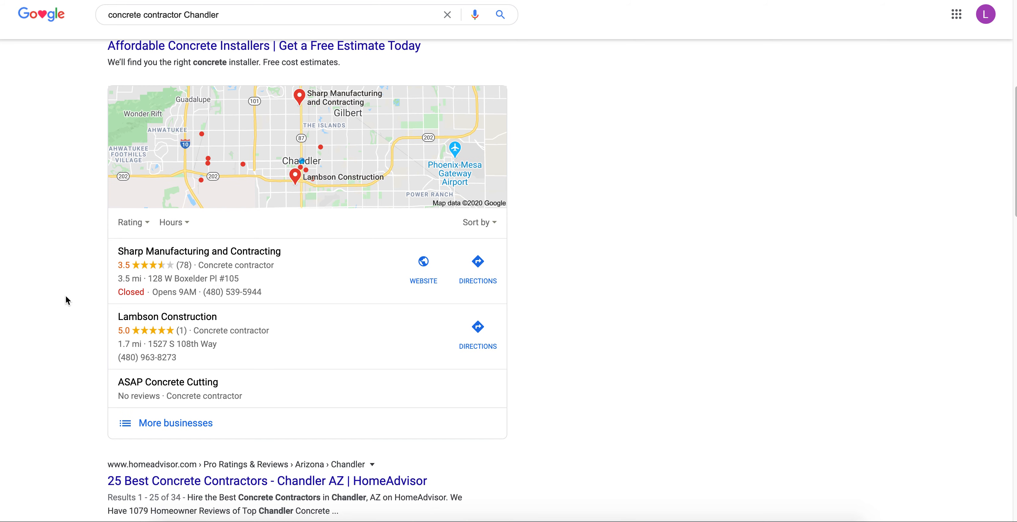
{"action": "mouse_move", "coordinate": [180, 392]}
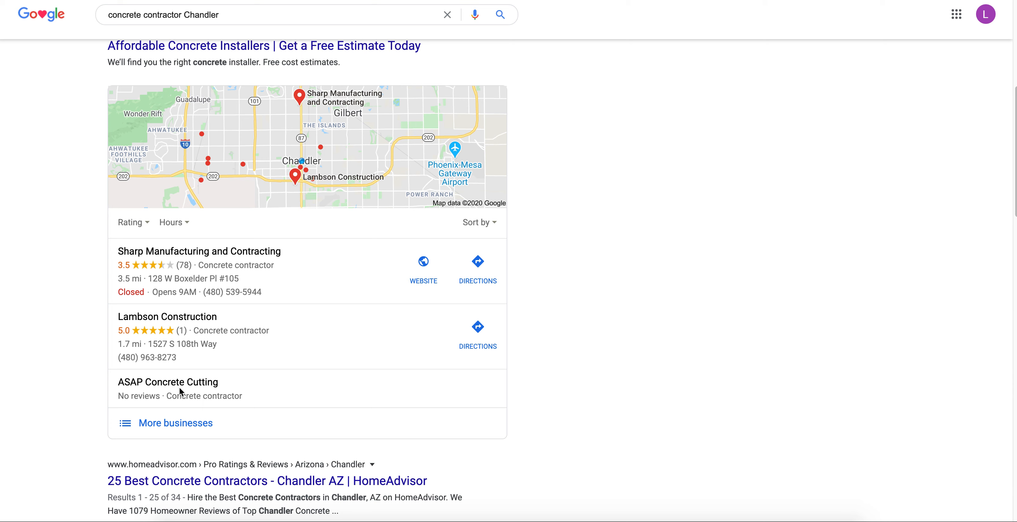
{"action": "mouse_move", "coordinate": [108, 286]}
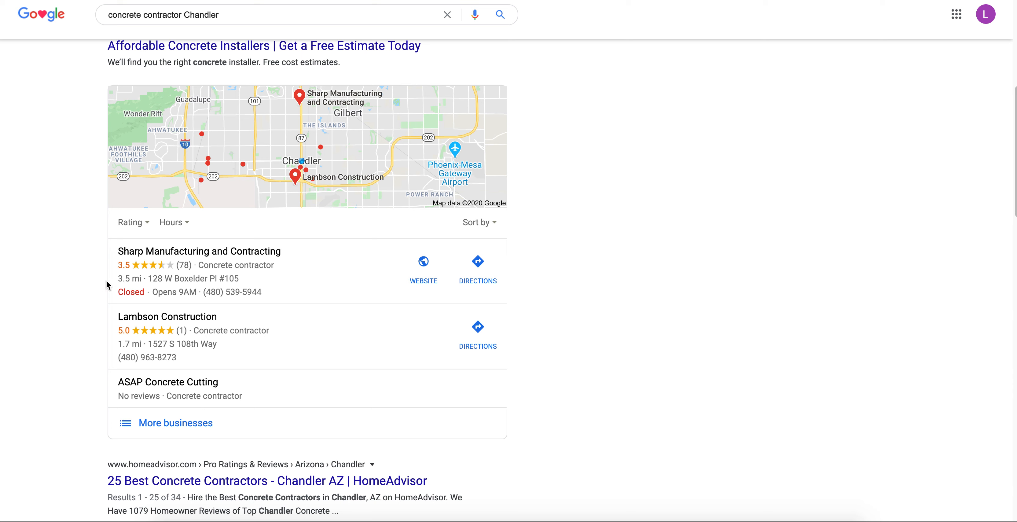
{"action": "mouse_move", "coordinate": [100, 286]}
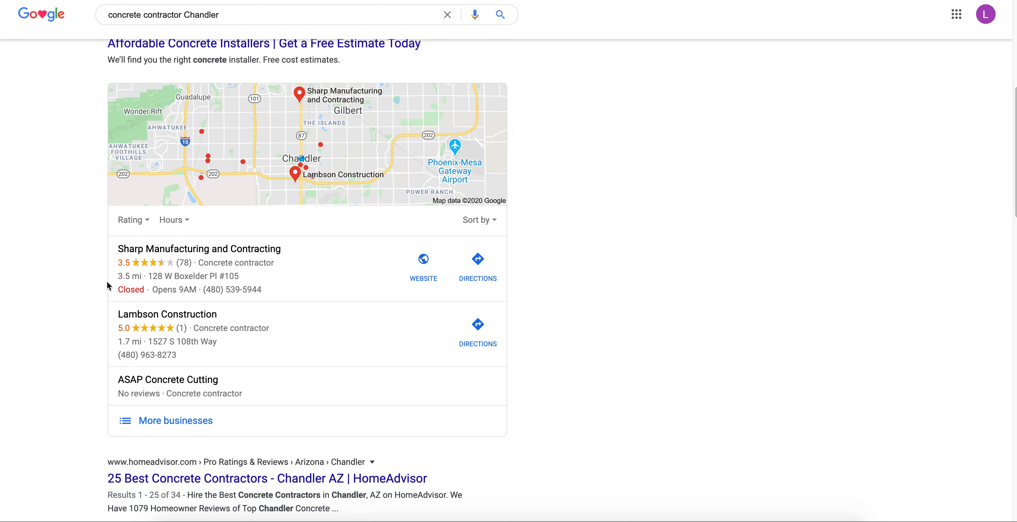
{"action": "mouse_move", "coordinate": [233, 299]}
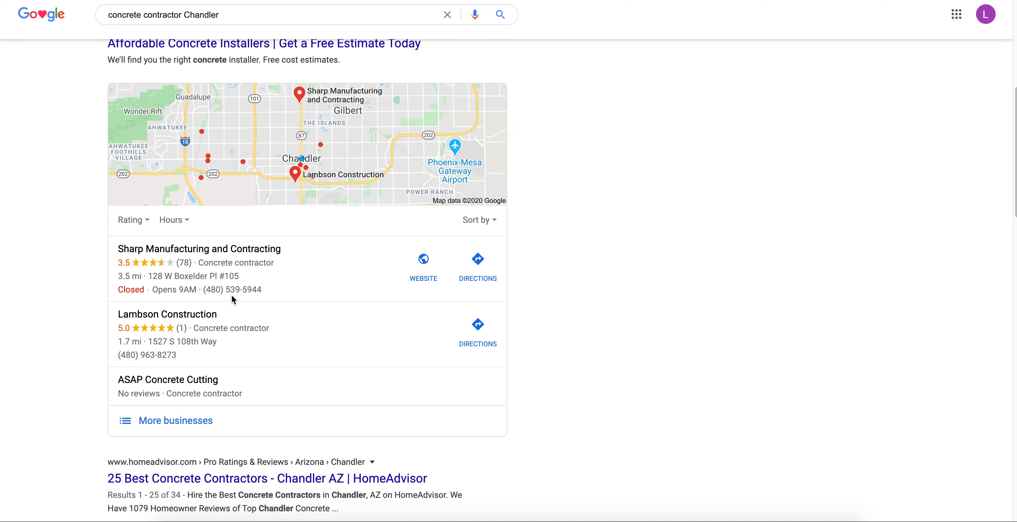
{"action": "mouse_move", "coordinate": [155, 396]}
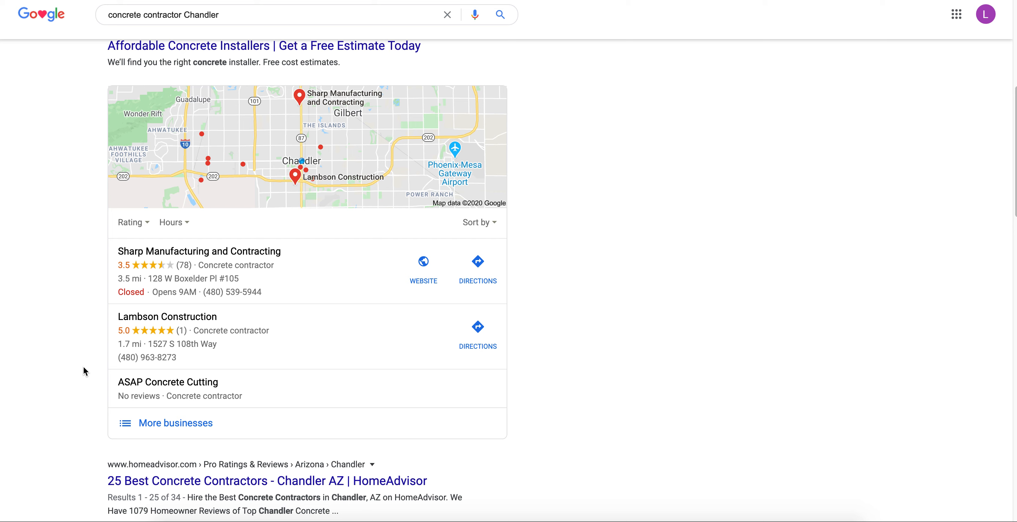
{"action": "mouse_move", "coordinate": [157, 301]}
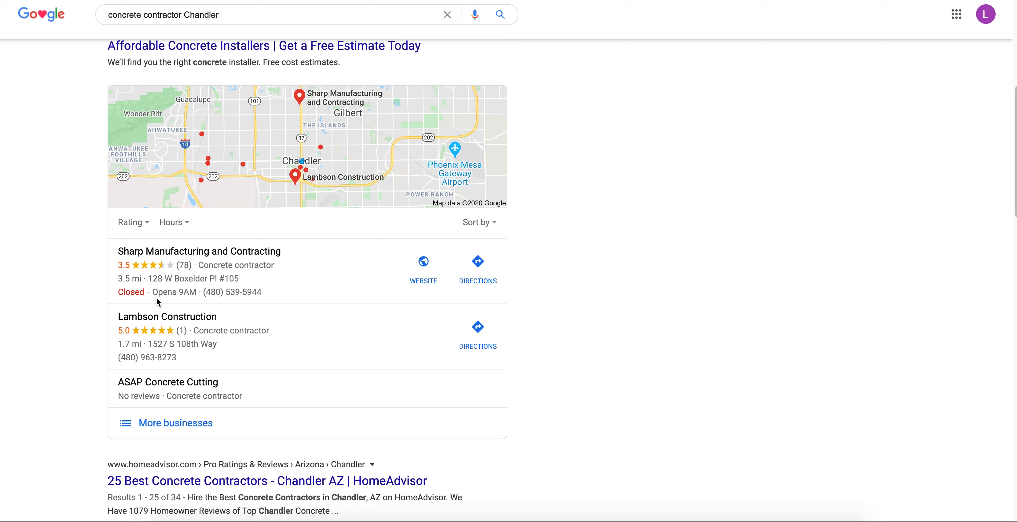
{"action": "mouse_move", "coordinate": [70, 301]}
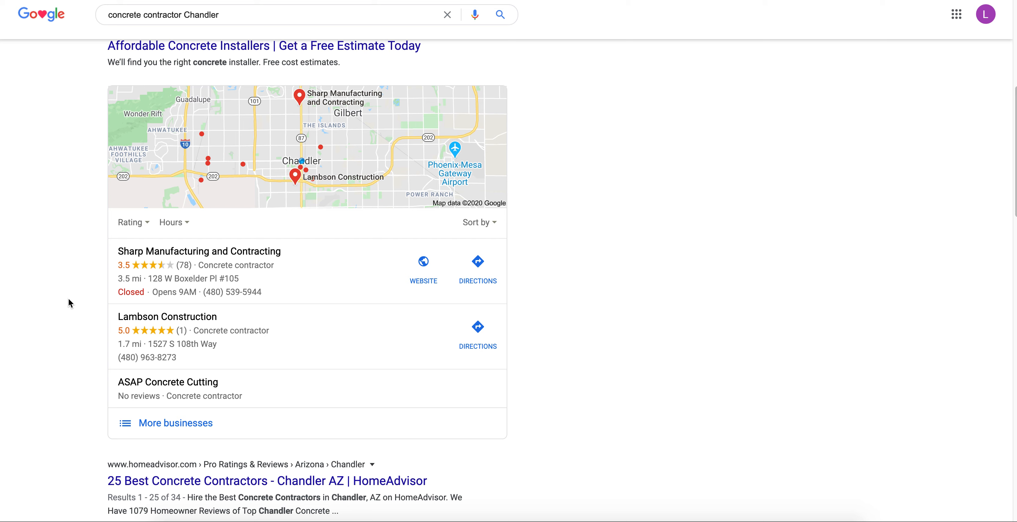
{"action": "mouse_move", "coordinate": [350, 285]}
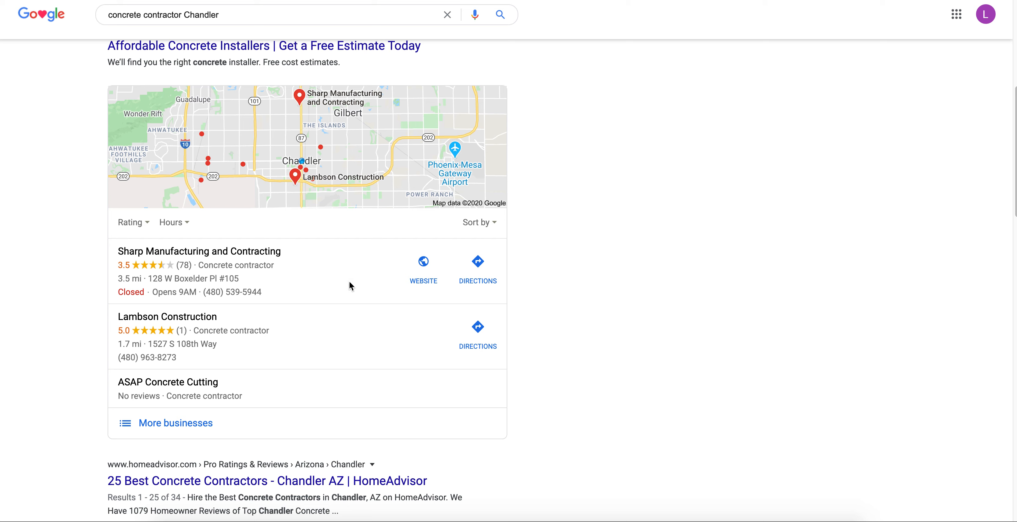
{"action": "mouse_move", "coordinate": [342, 281]}
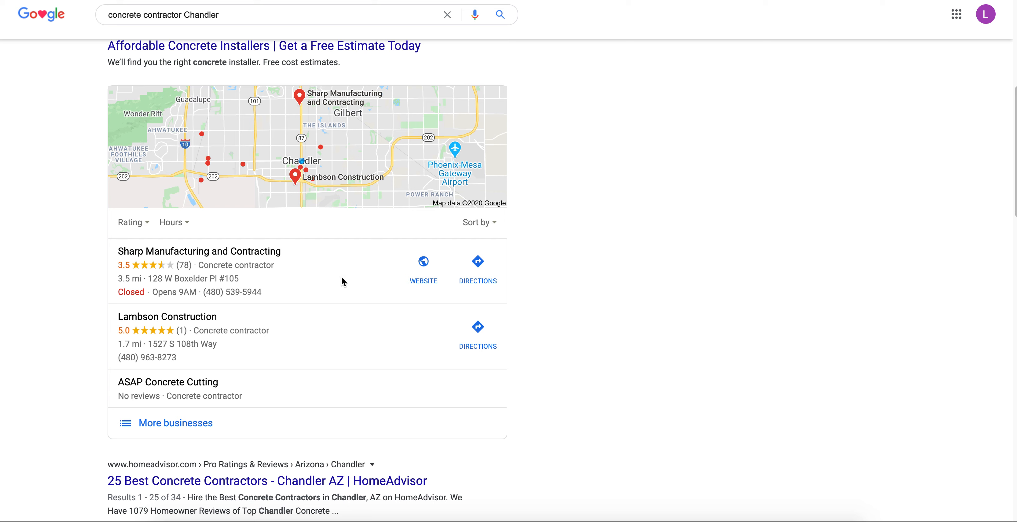
{"action": "mouse_move", "coordinate": [477, 284]}
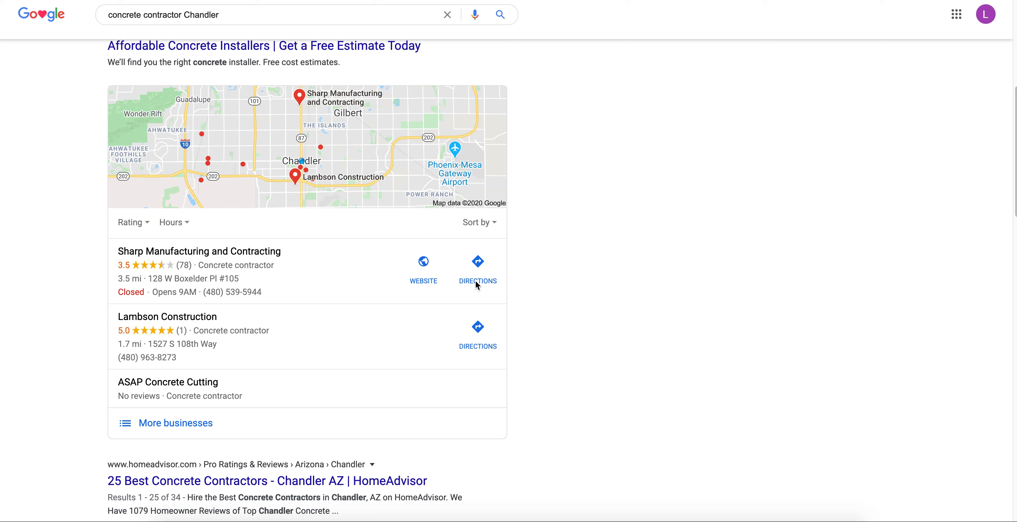
{"action": "mouse_move", "coordinate": [391, 24]}
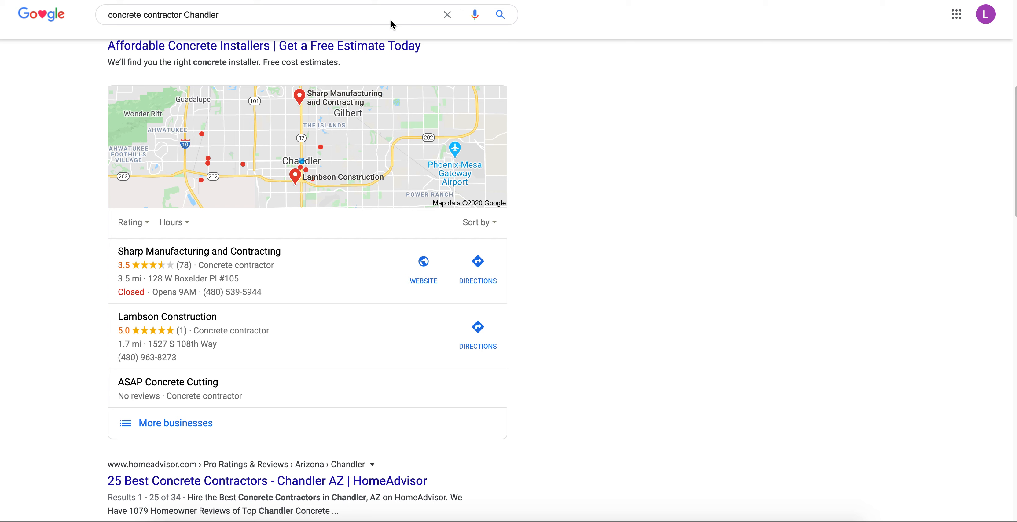
{"action": "mouse_move", "coordinate": [558, 163]}
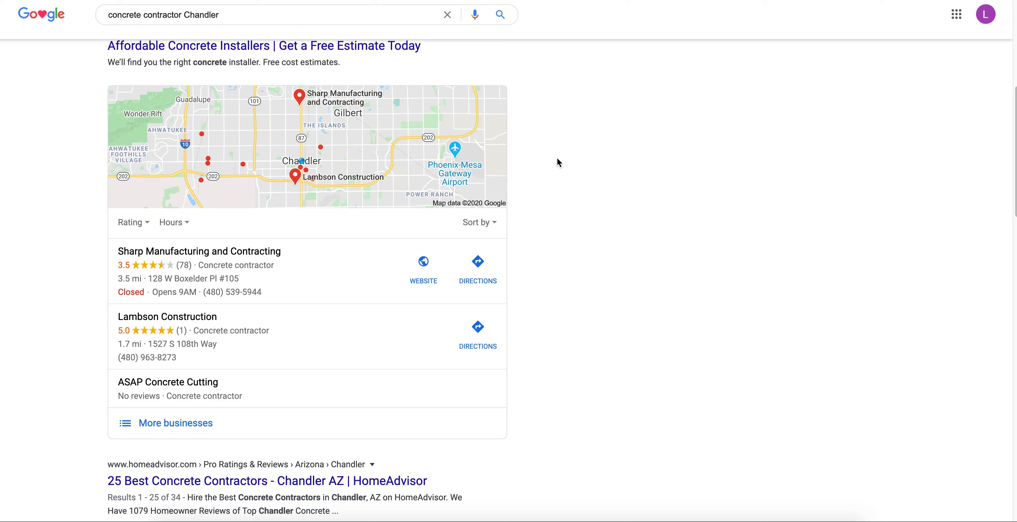
{"action": "mouse_move", "coordinate": [509, 162]}
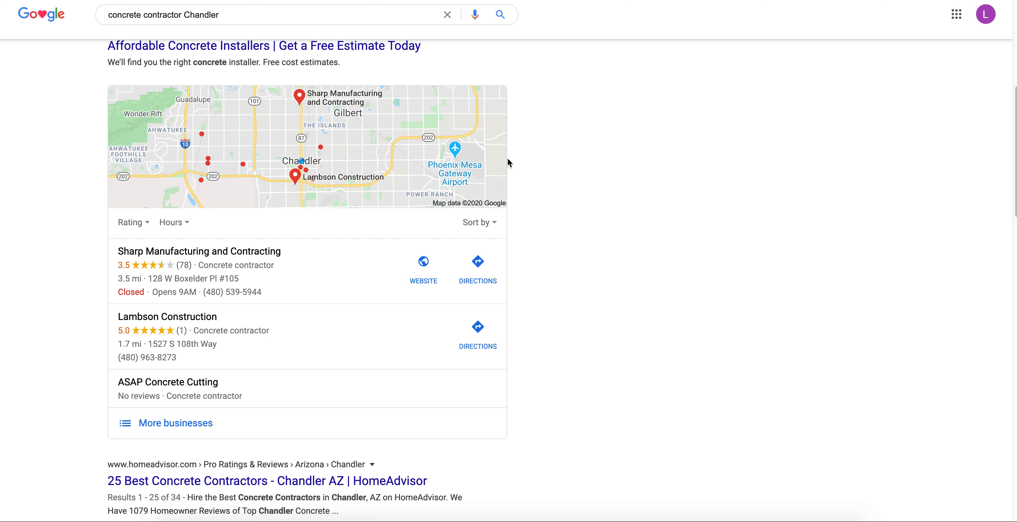
{"action": "mouse_move", "coordinate": [307, 335]}
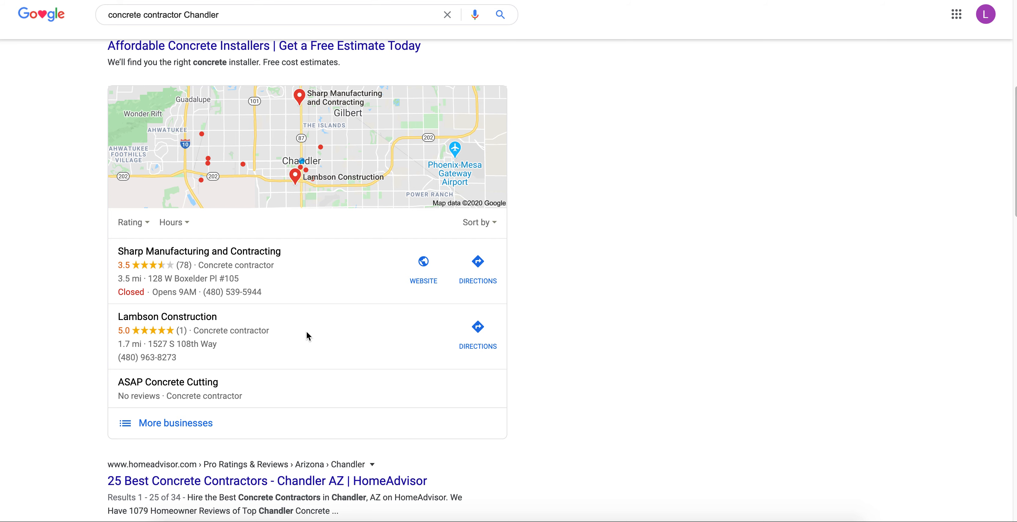
{"action": "mouse_move", "coordinate": [444, 273]}
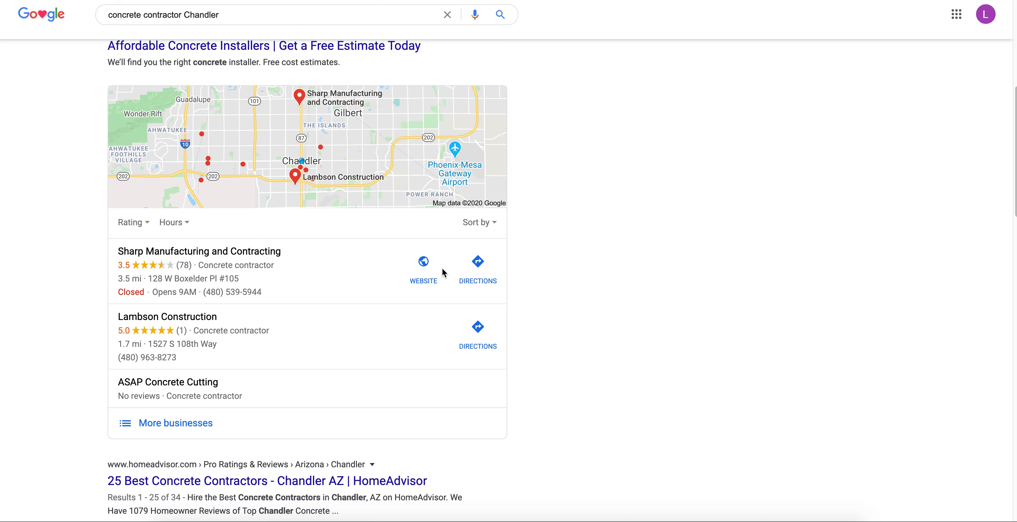
{"action": "mouse_move", "coordinate": [367, 412]}
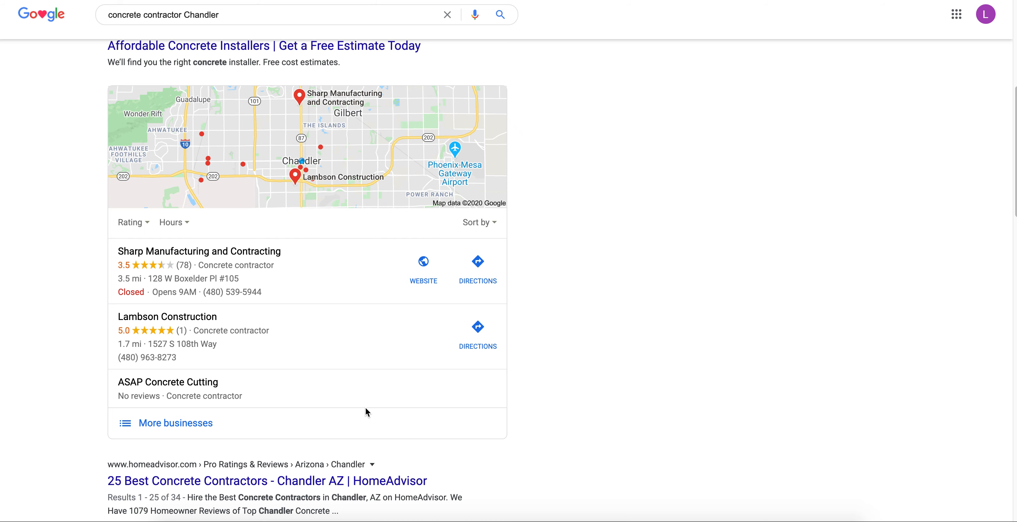
{"action": "left_click", "coordinate": [422, 266]}
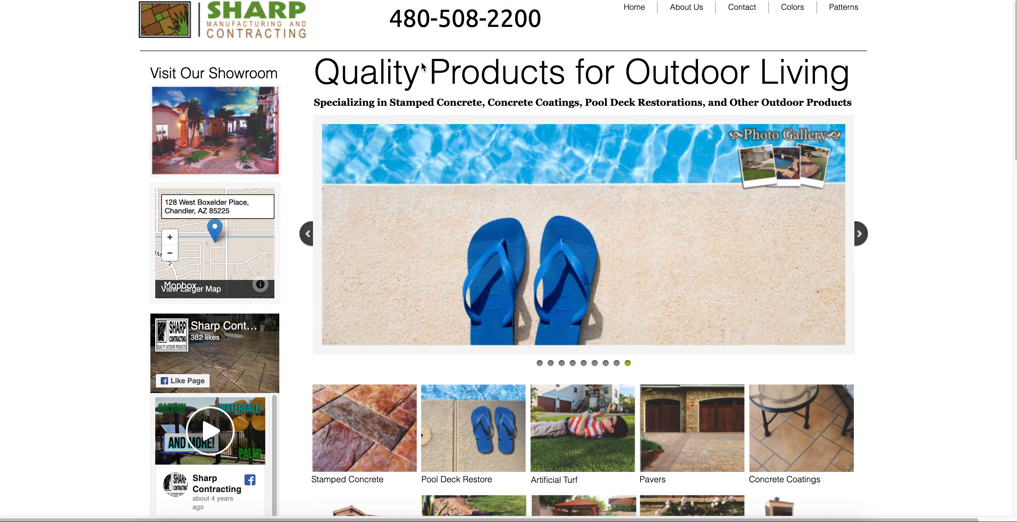
{"action": "mouse_move", "coordinate": [956, 146]}
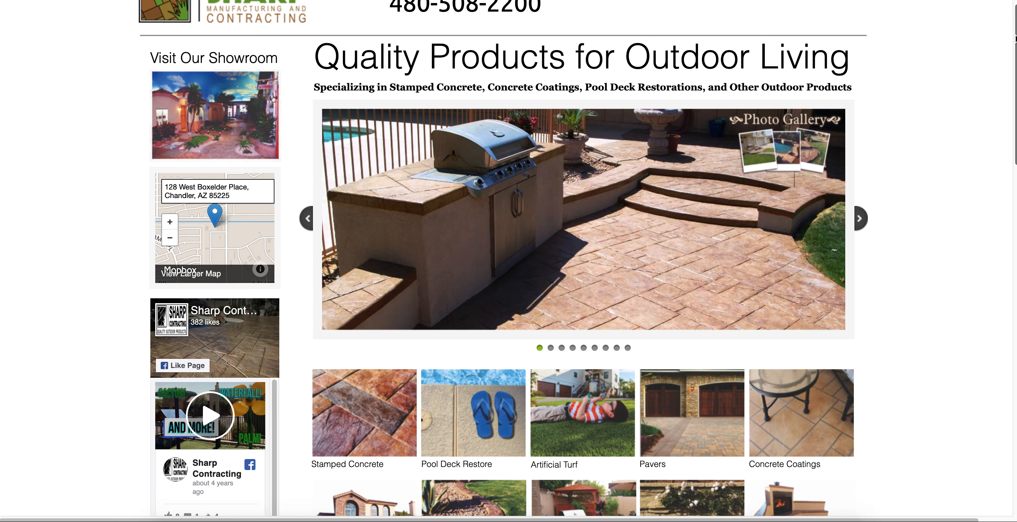
{"action": "scroll", "scroll_direction": "down", "scroll_amount": 3}
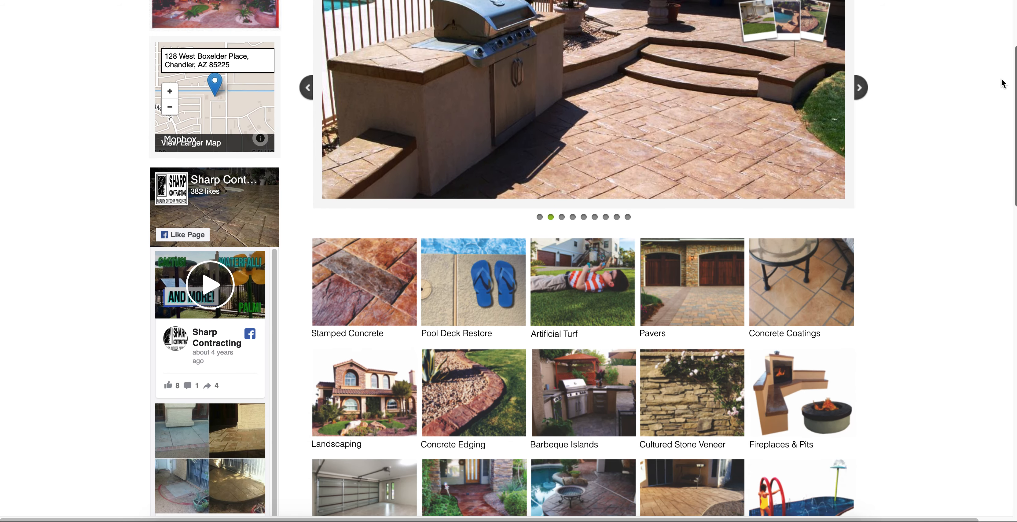
{"action": "scroll", "scroll_direction": "down", "scroll_amount": 3}
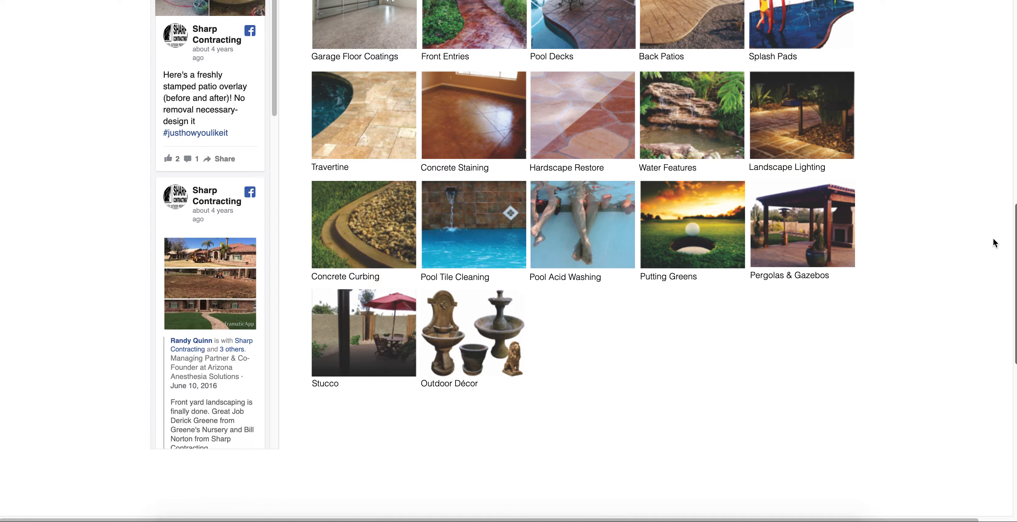
{"action": "scroll", "scroll_direction": "up", "scroll_amount": 3}
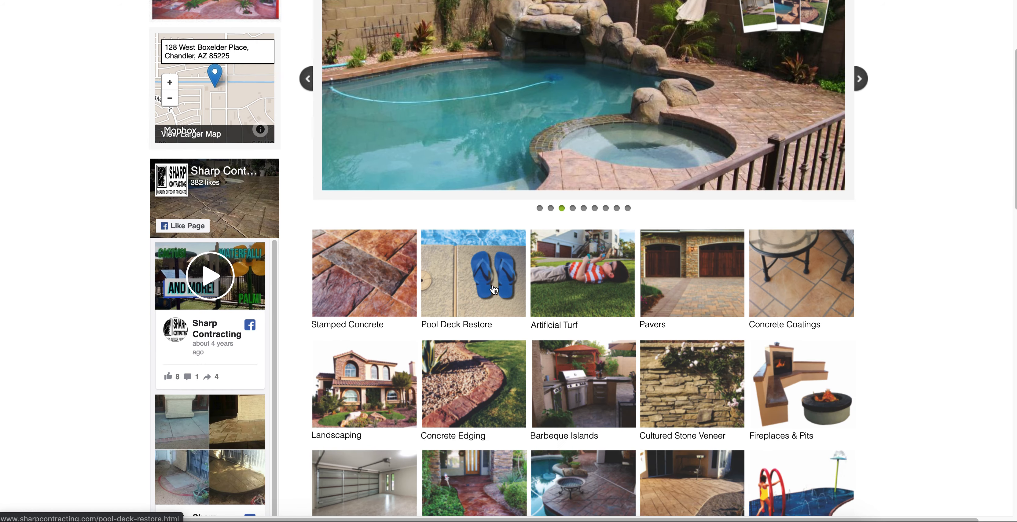
{"action": "scroll", "scroll_direction": "up", "scroll_amount": 3}
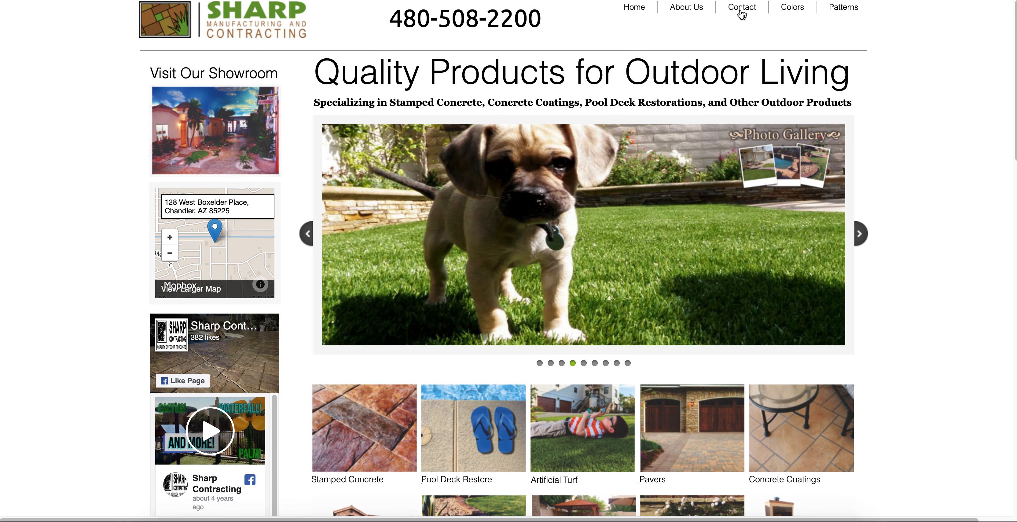
{"action": "mouse_move", "coordinate": [237, 270]}
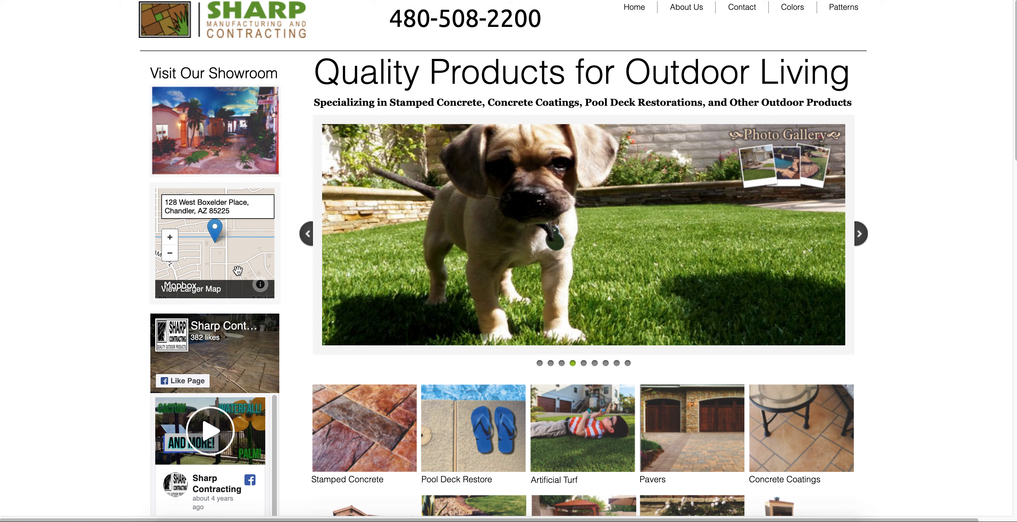
{"action": "scroll", "scroll_direction": "down", "scroll_amount": 3}
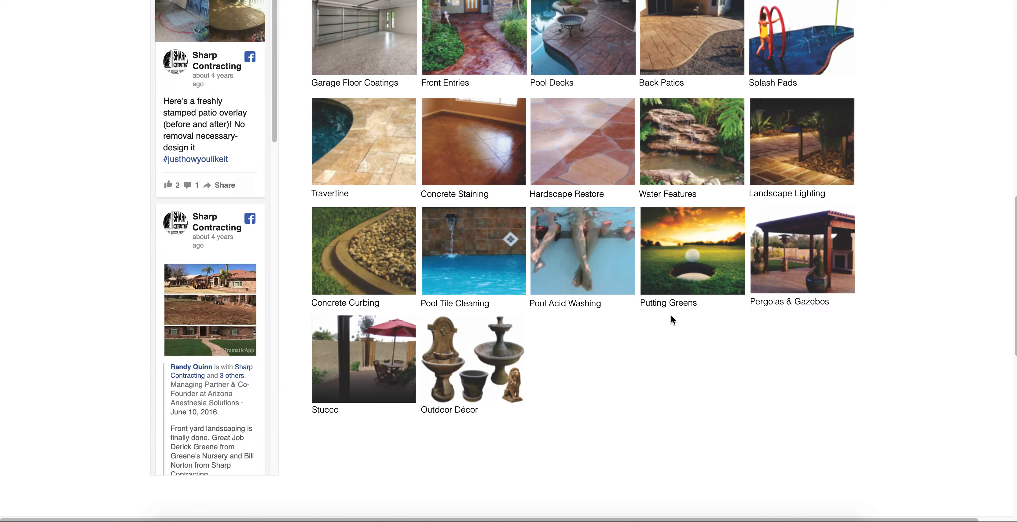
{"action": "scroll", "scroll_direction": "up", "scroll_amount": 3}
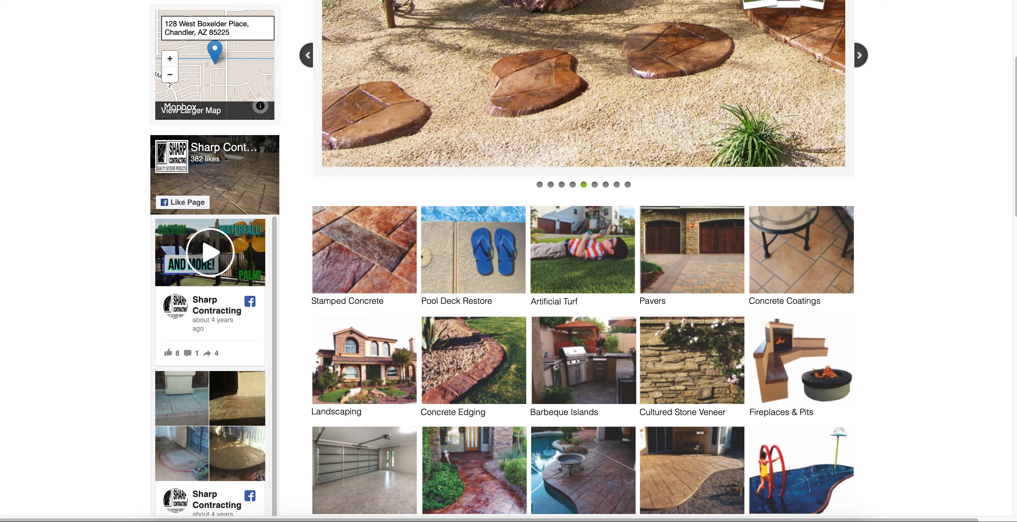
{"action": "scroll", "scroll_direction": "up", "scroll_amount": 3}
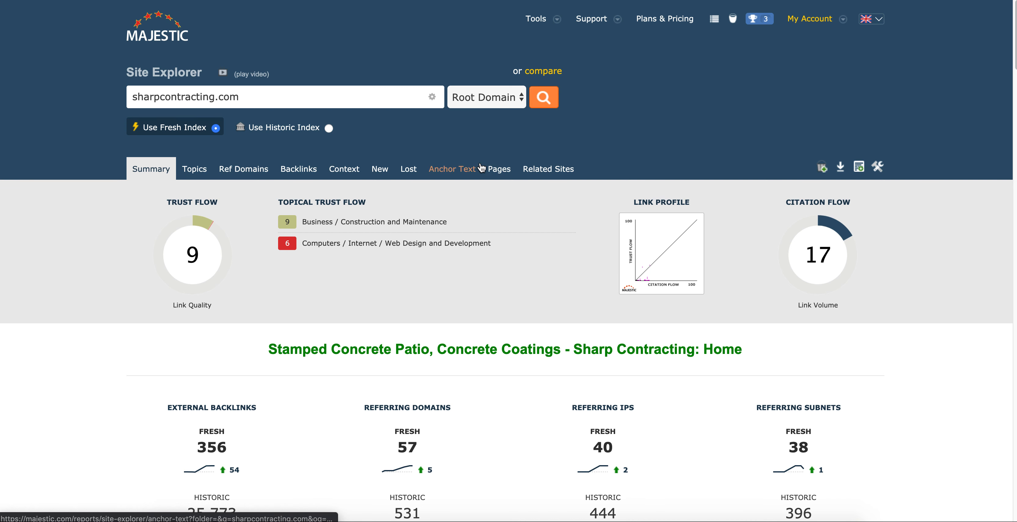
Step: Show sharpcontracting.com's summary metrics and highlight the 356 fresh backlinks count
{"action": "left_click", "coordinate": [263, 97]}
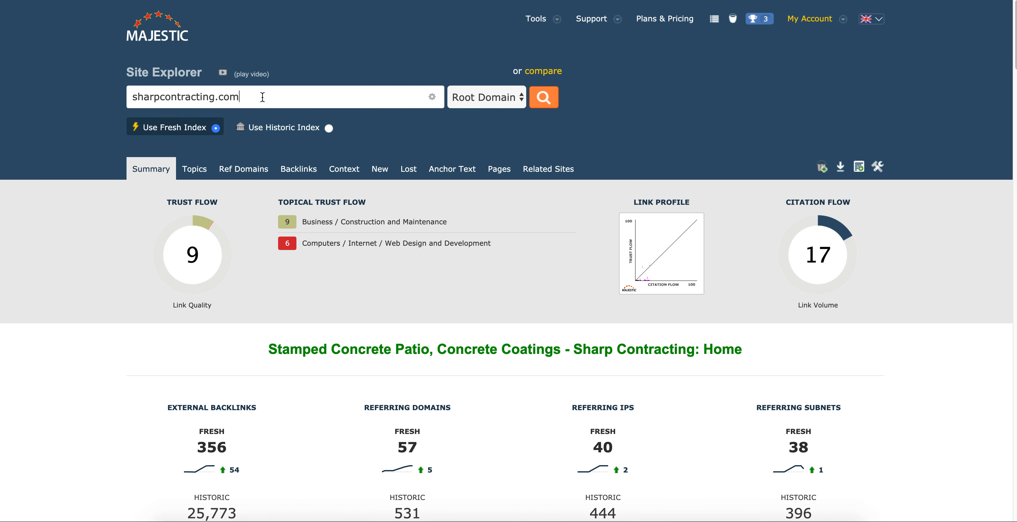
{"action": "scroll", "scroll_direction": "down", "scroll_amount": 3}
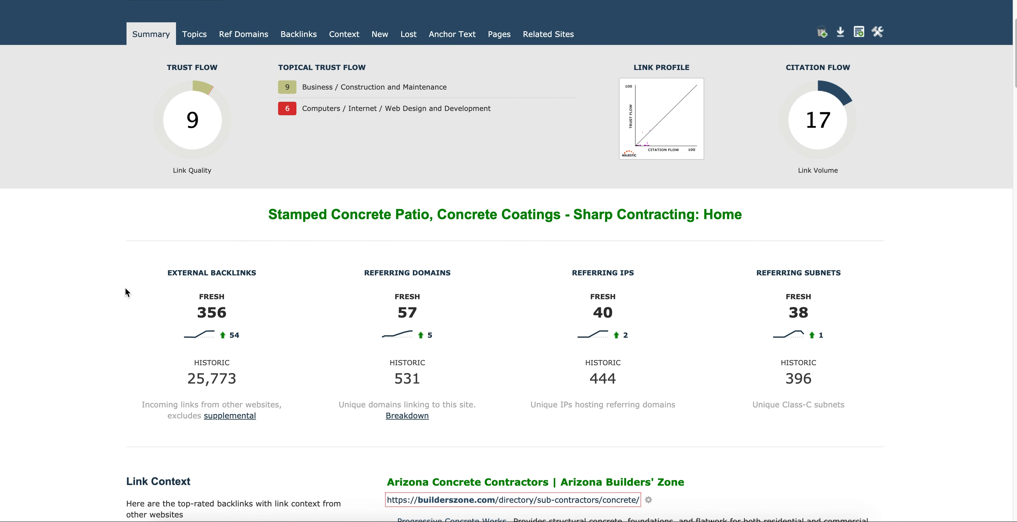
{"action": "mouse_move", "coordinate": [135, 285]}
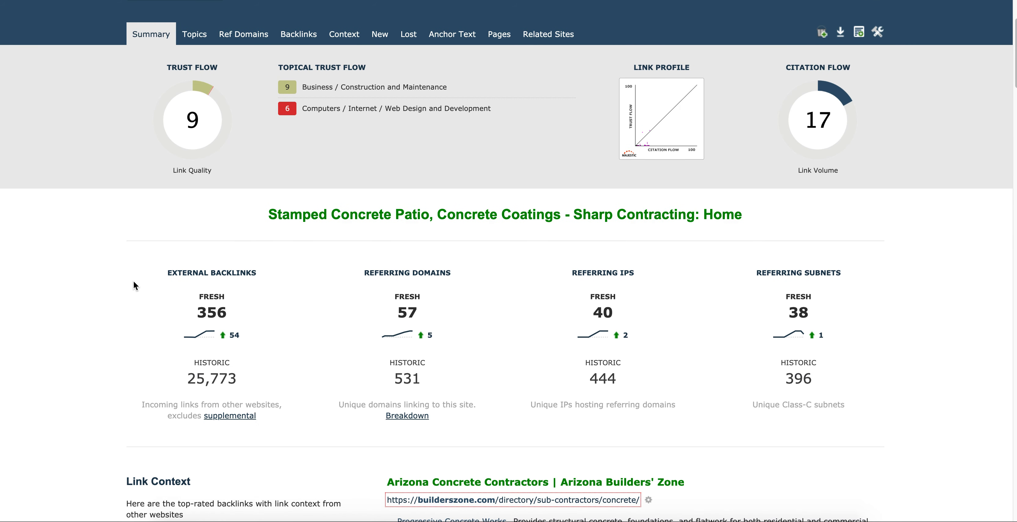
{"action": "mouse_move", "coordinate": [245, 317]}
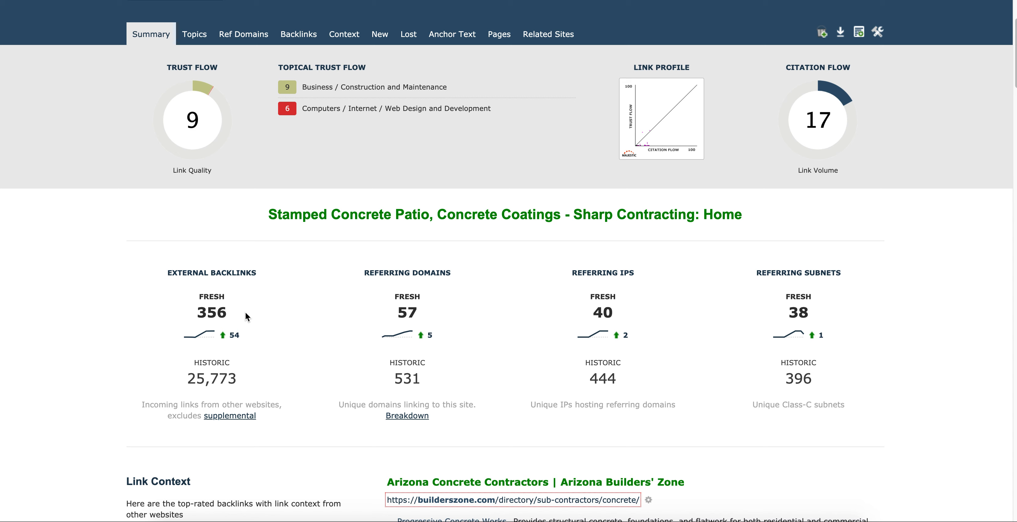
{"action": "double_click", "coordinate": [211, 312]}
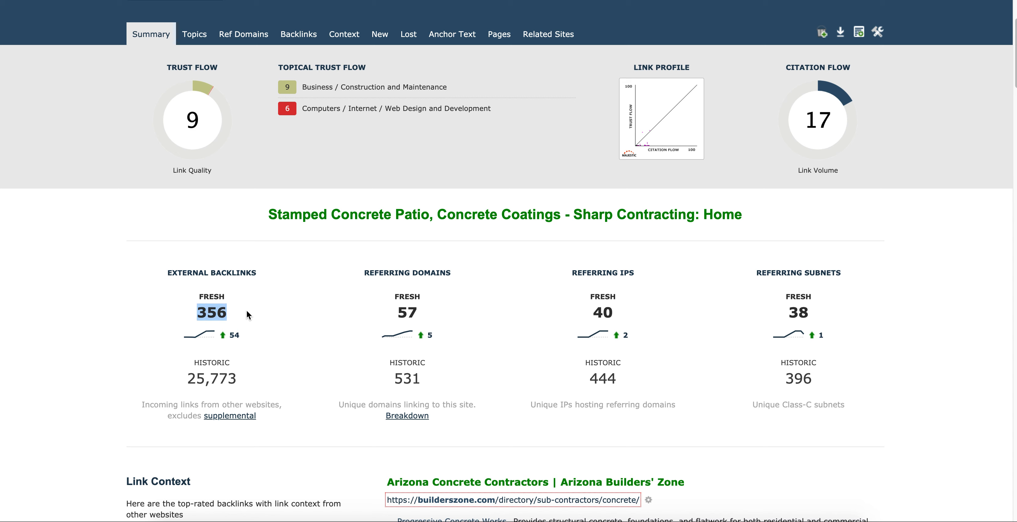
{"action": "mouse_move", "coordinate": [298, 309]}
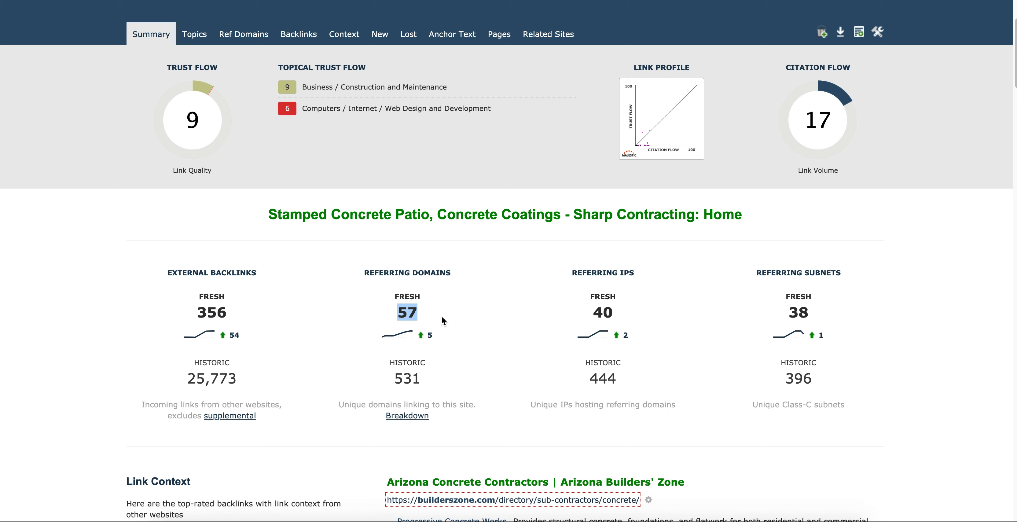
{"action": "mouse_move", "coordinate": [436, 310]}
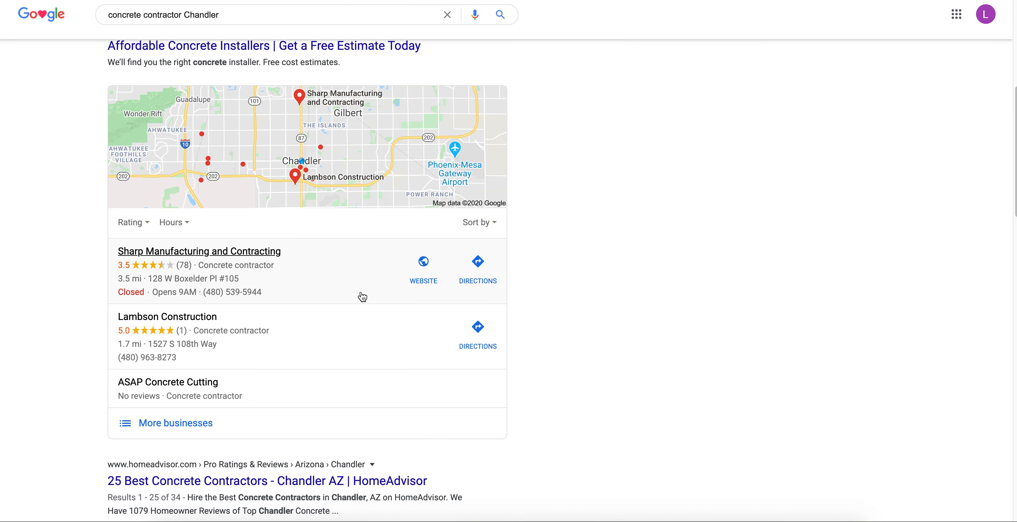
{"action": "mouse_move", "coordinate": [422, 262]}
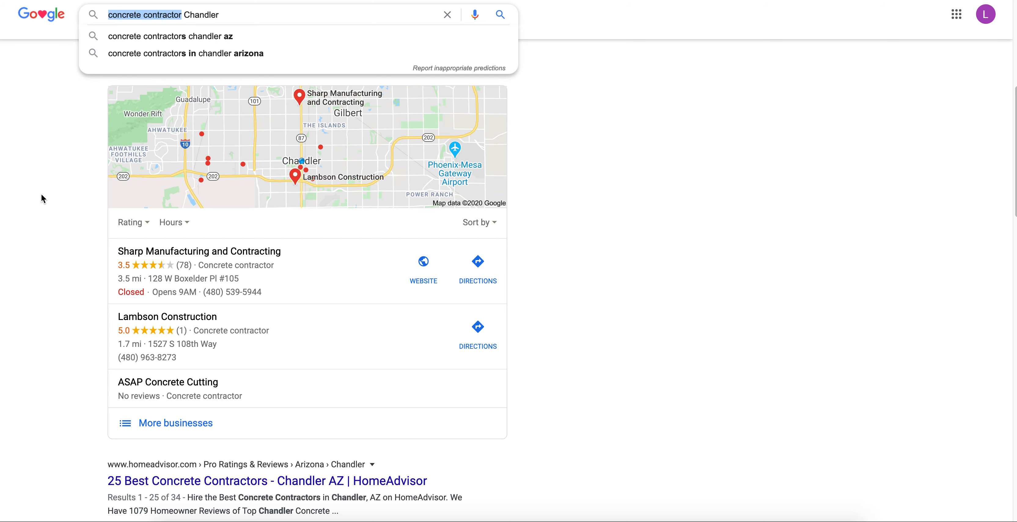
{"action": "mouse_move", "coordinate": [177, 14]}
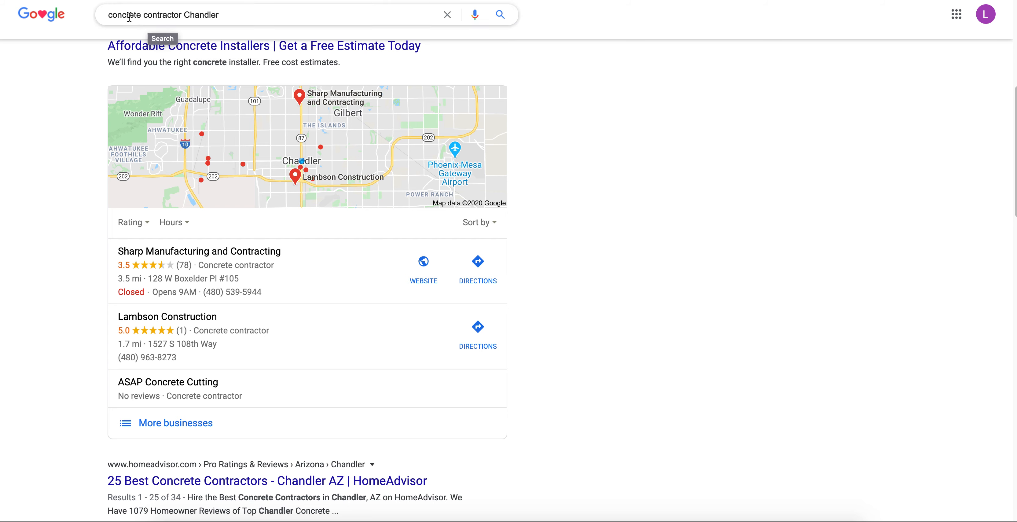
{"action": "mouse_move", "coordinate": [180, 7]}
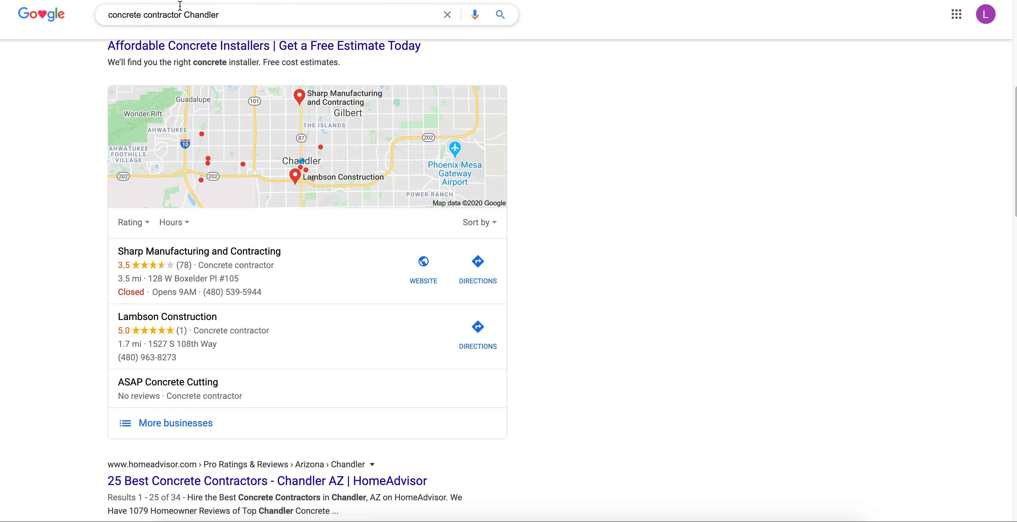
Step: Scroll the results to the Chandler Construction LLC organic listing
{"action": "scroll", "scroll_direction": "down", "scroll_amount": 3}
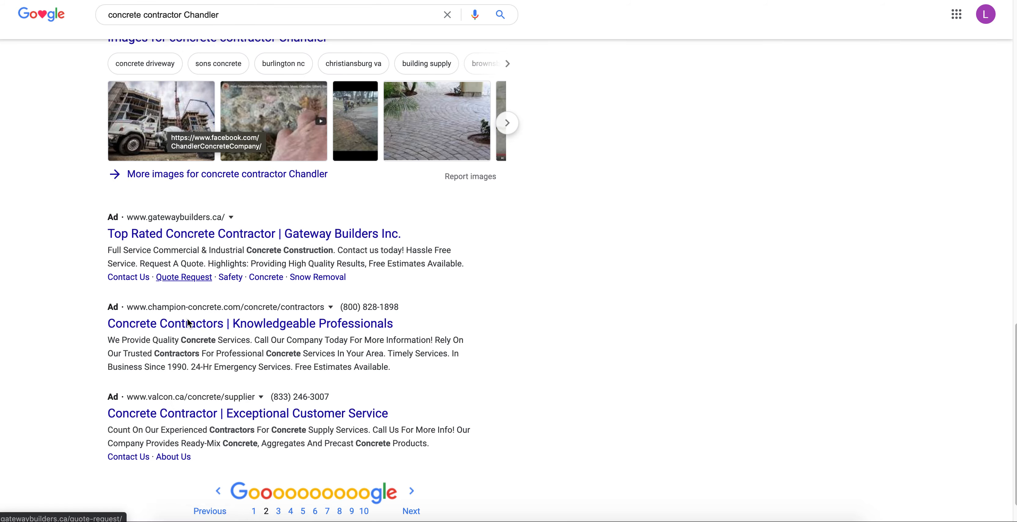
{"action": "mouse_move", "coordinate": [72, 191]}
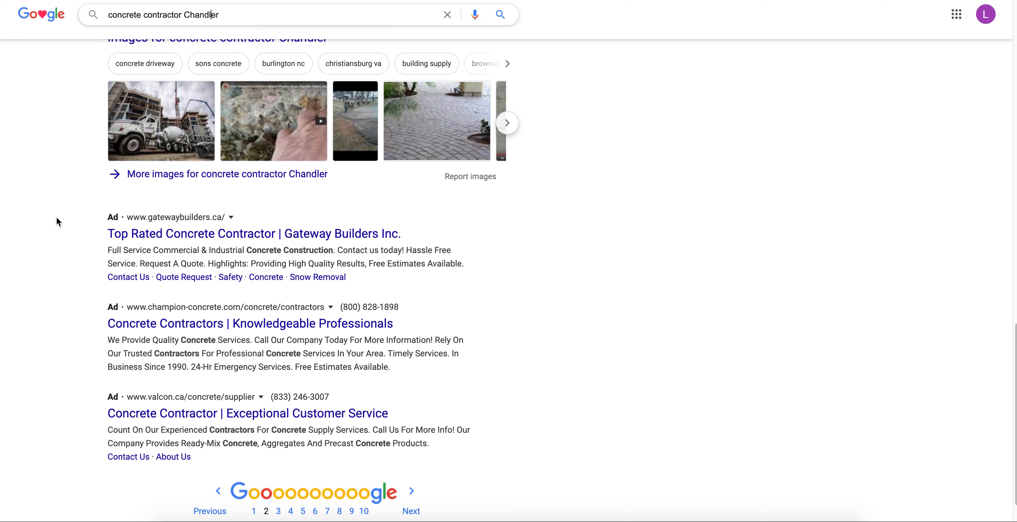
{"action": "scroll", "scroll_direction": "up", "scroll_amount": 3}
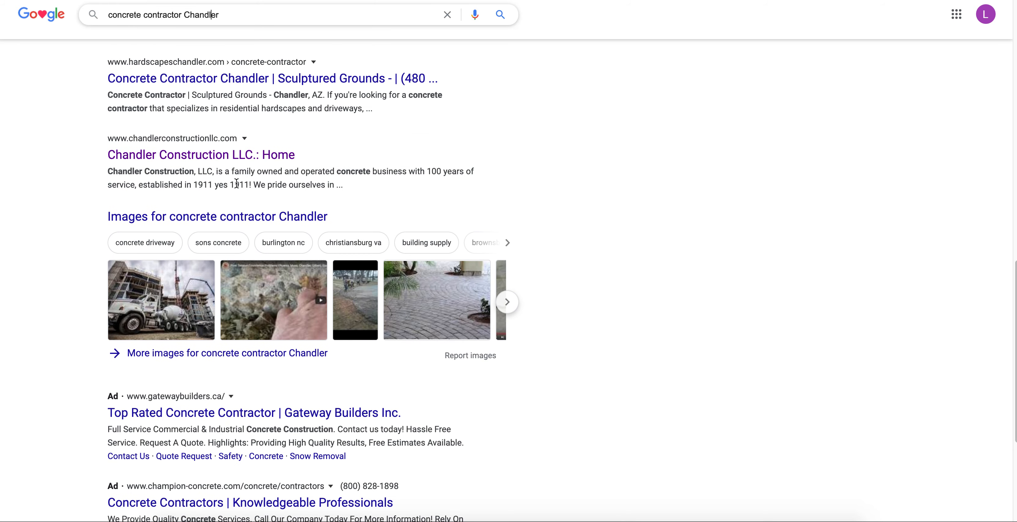
{"action": "mouse_move", "coordinate": [246, 164]}
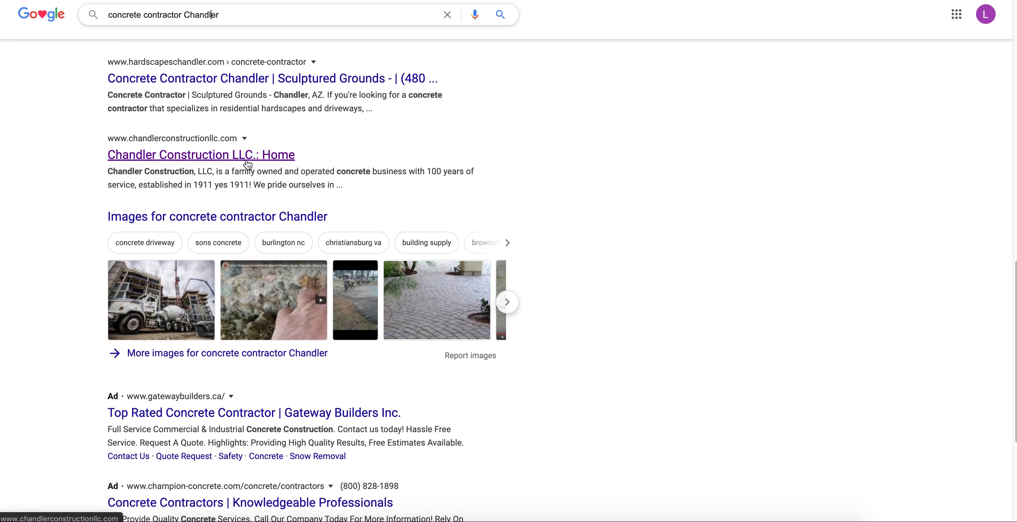
{"action": "mouse_move", "coordinate": [250, 175]}
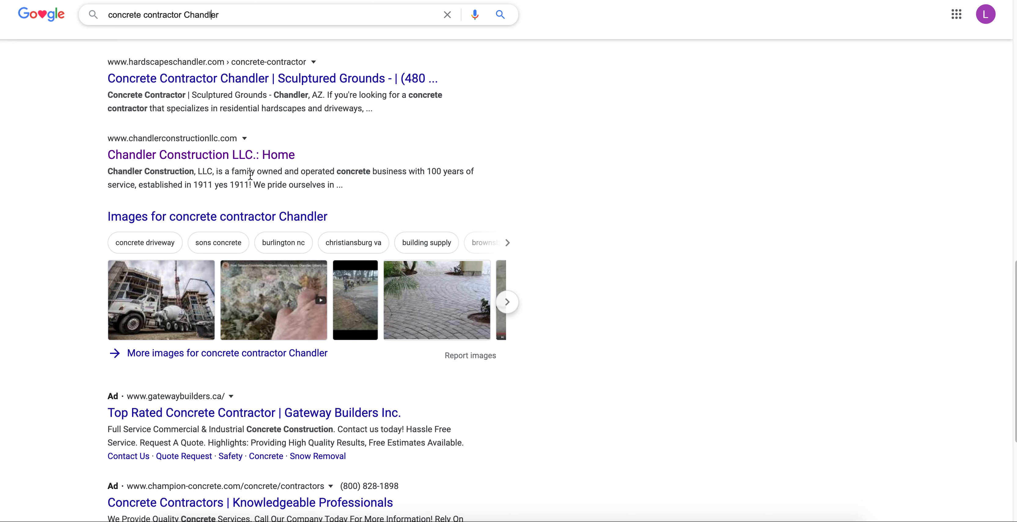
{"action": "mouse_move", "coordinate": [447, 190]}
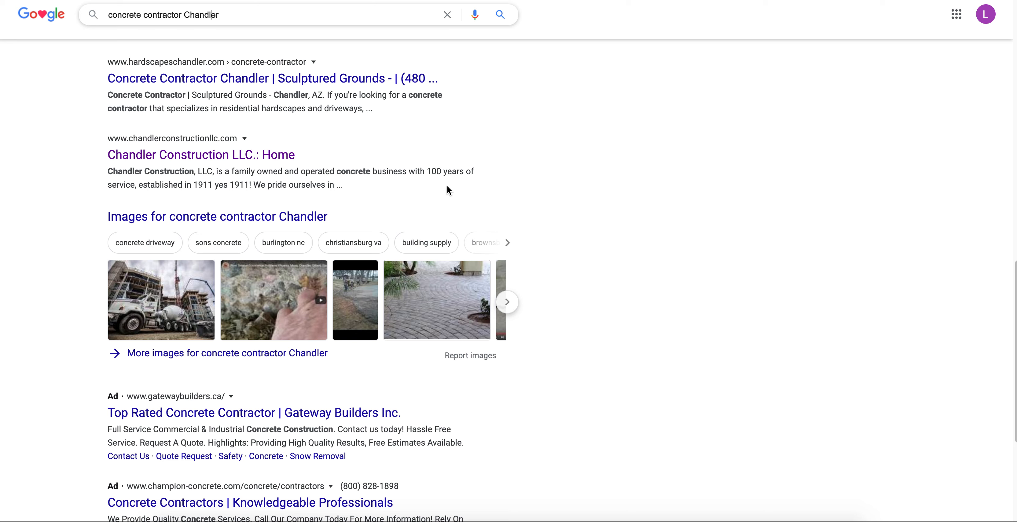
{"action": "mouse_move", "coordinate": [443, 188]}
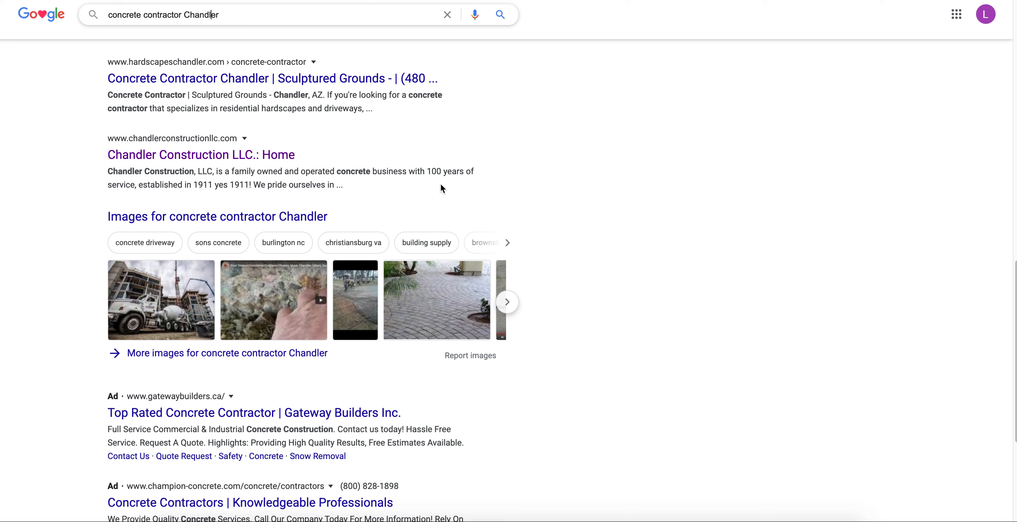
{"action": "mouse_move", "coordinate": [435, 190]}
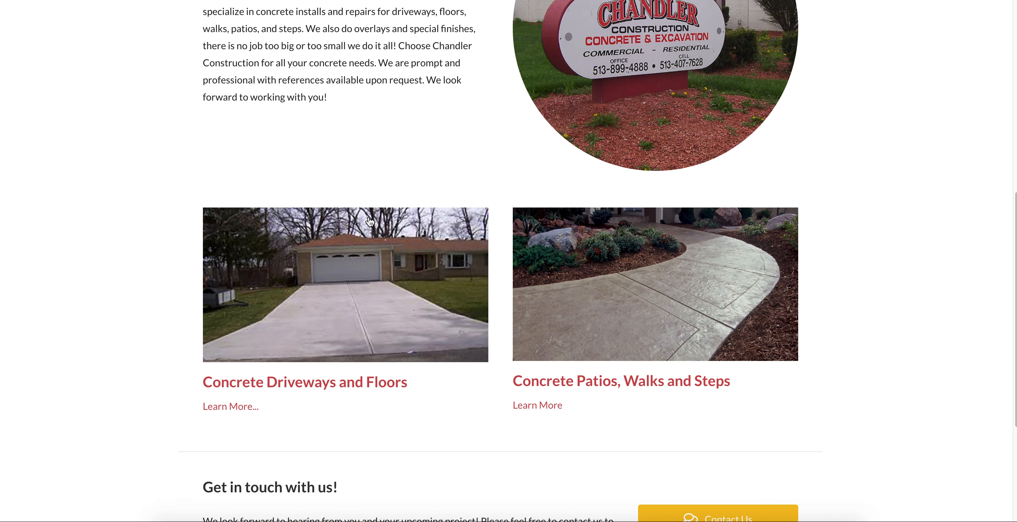
{"action": "scroll", "scroll_direction": "up", "scroll_amount": 3}
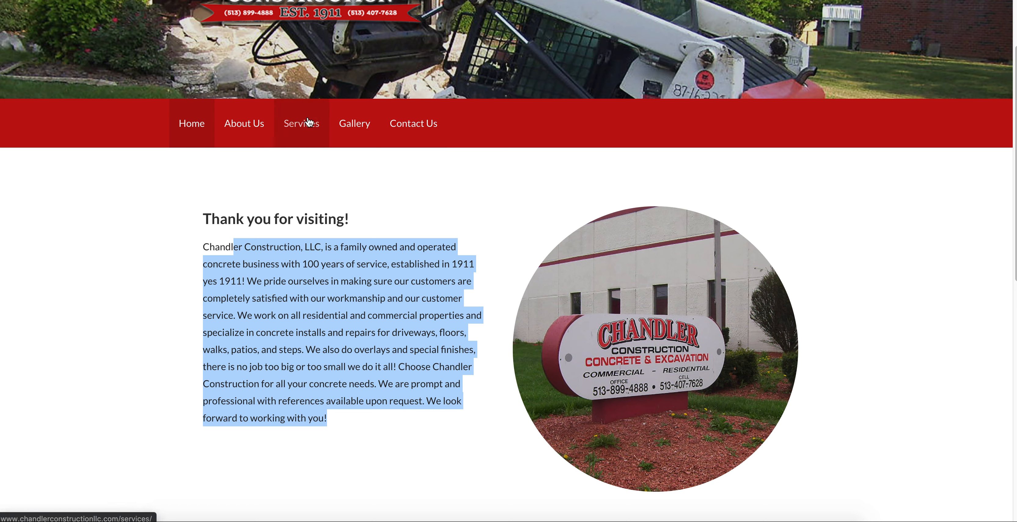
{"action": "mouse_move", "coordinate": [552, 262]}
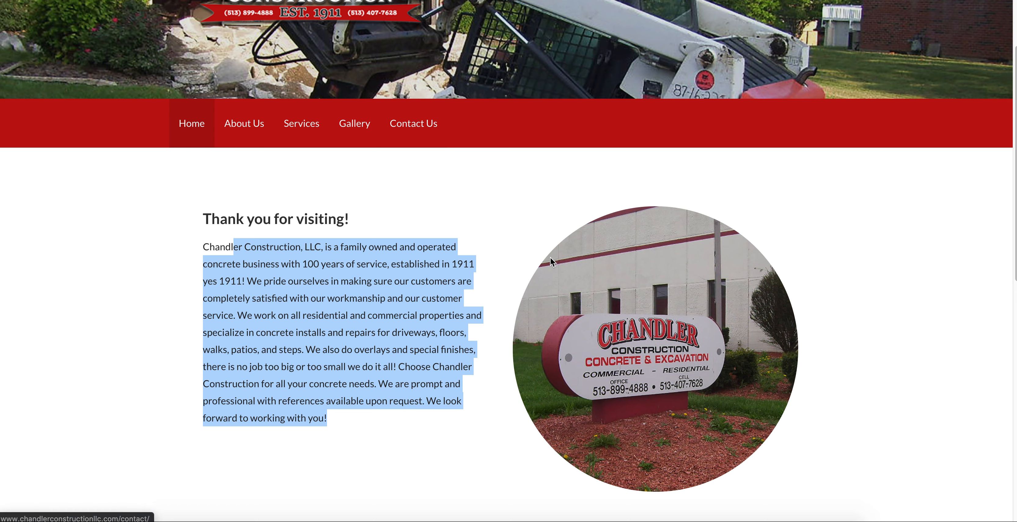
{"action": "mouse_move", "coordinate": [735, 339]}
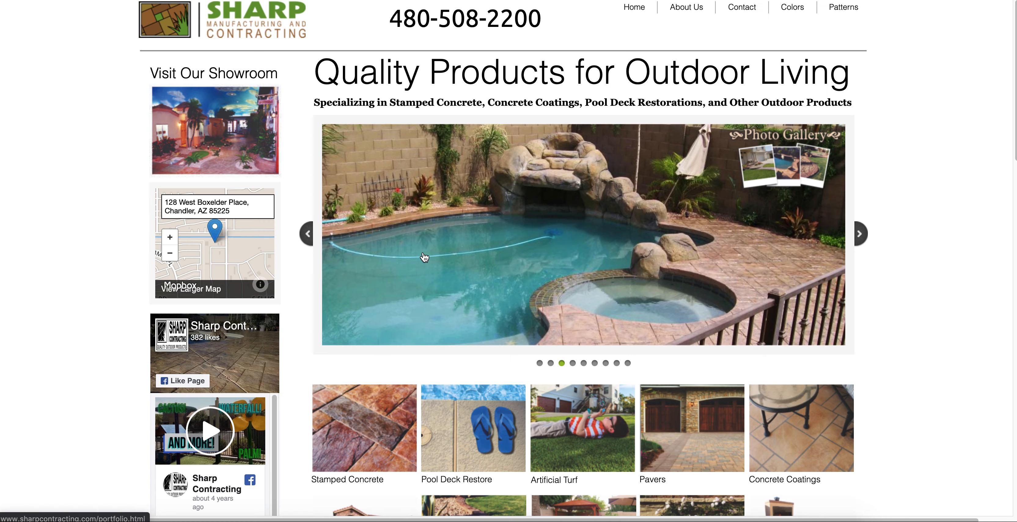
{"action": "scroll", "scroll_direction": "down", "scroll_amount": 3}
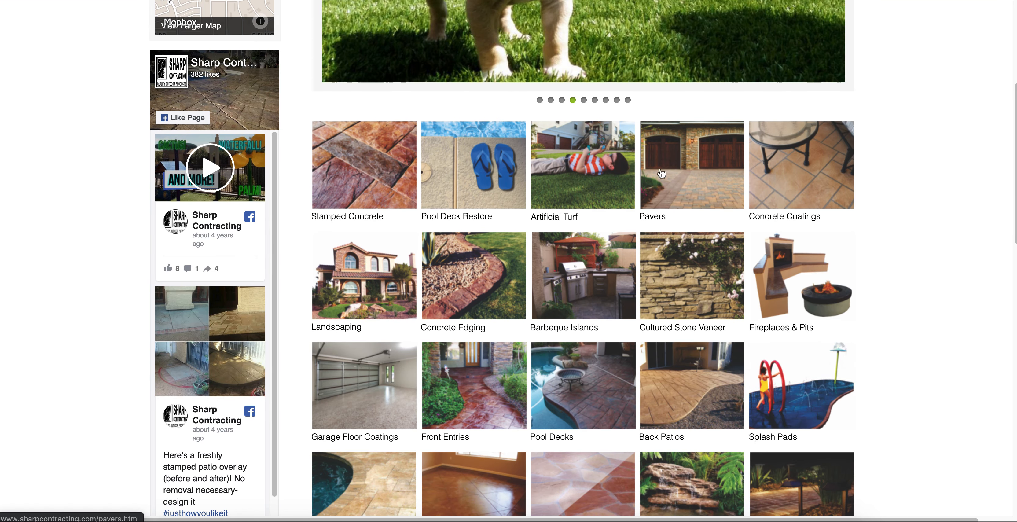
{"action": "scroll", "scroll_direction": "down", "scroll_amount": 3}
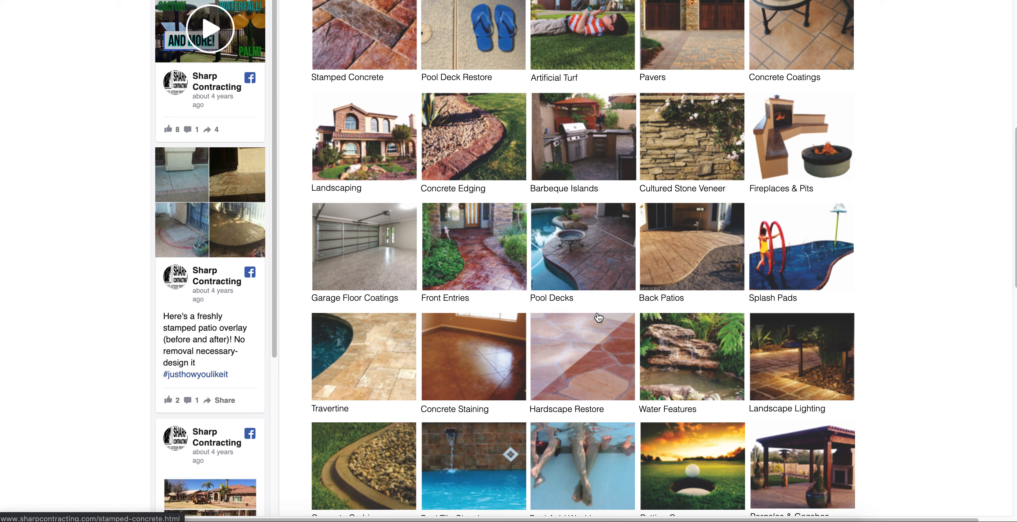
{"action": "mouse_move", "coordinate": [711, 359]}
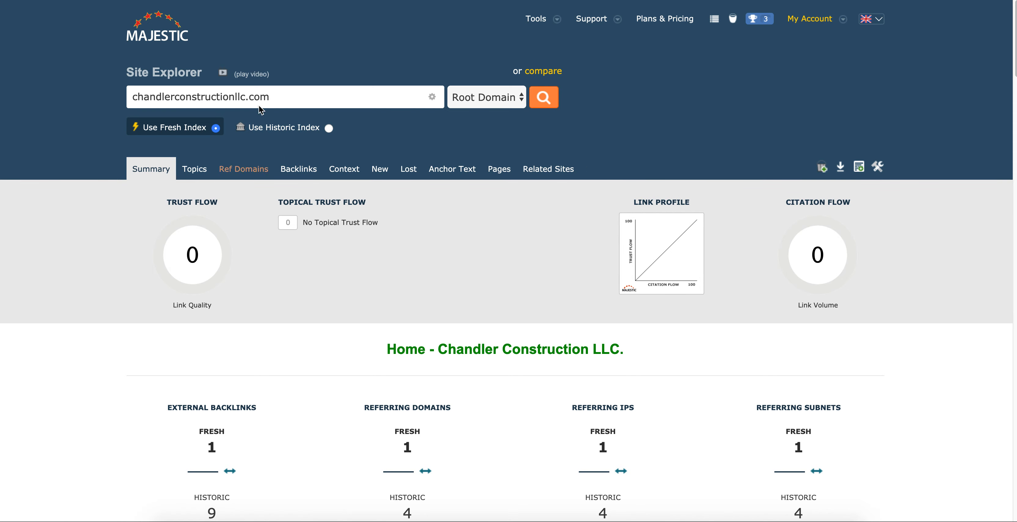
{"action": "scroll", "scroll_direction": "down", "scroll_amount": 3}
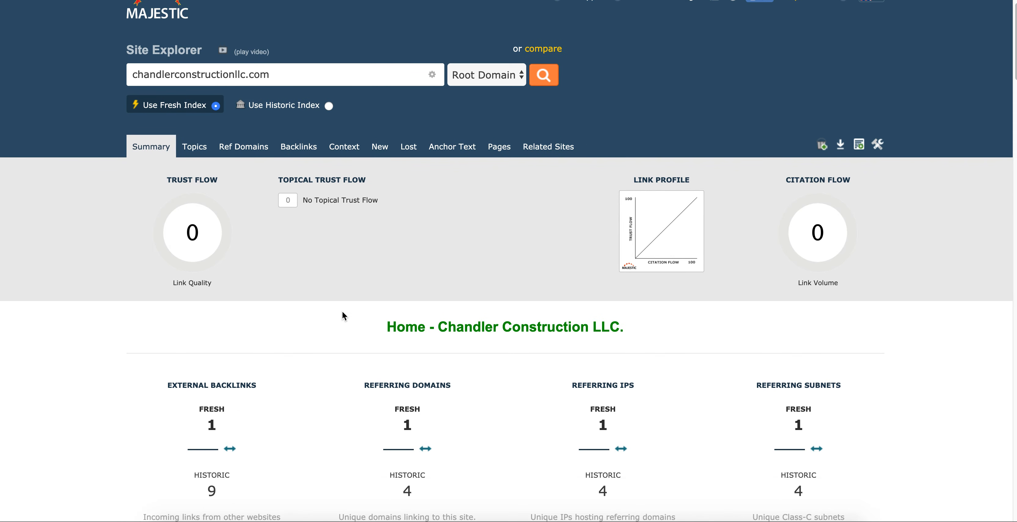
{"action": "mouse_move", "coordinate": [182, 425]}
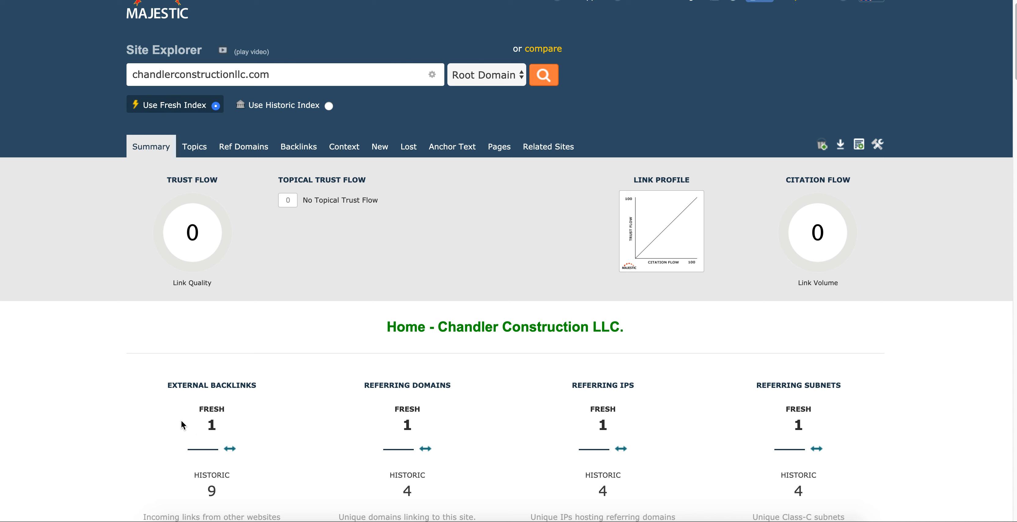
{"action": "double_click", "coordinate": [211, 424]}
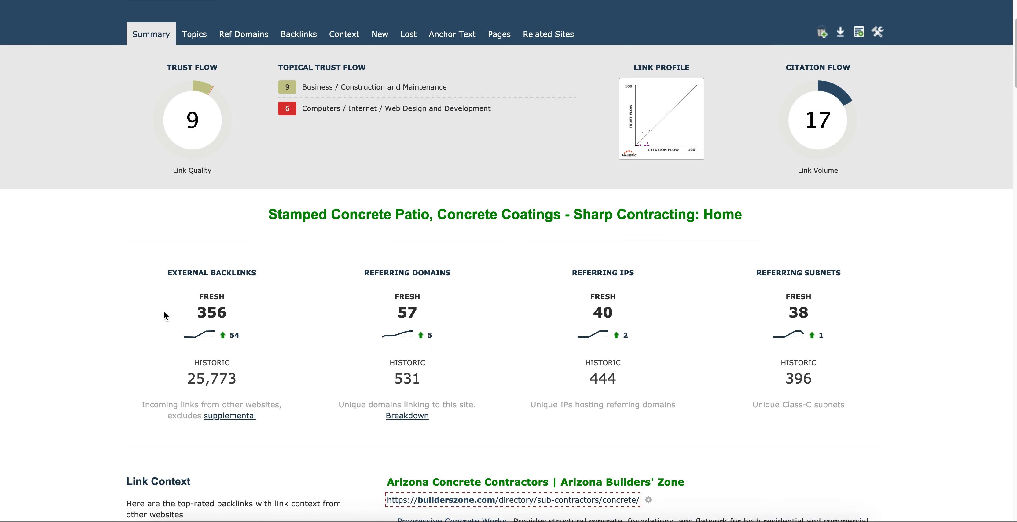
{"action": "mouse_move", "coordinate": [185, 330]}
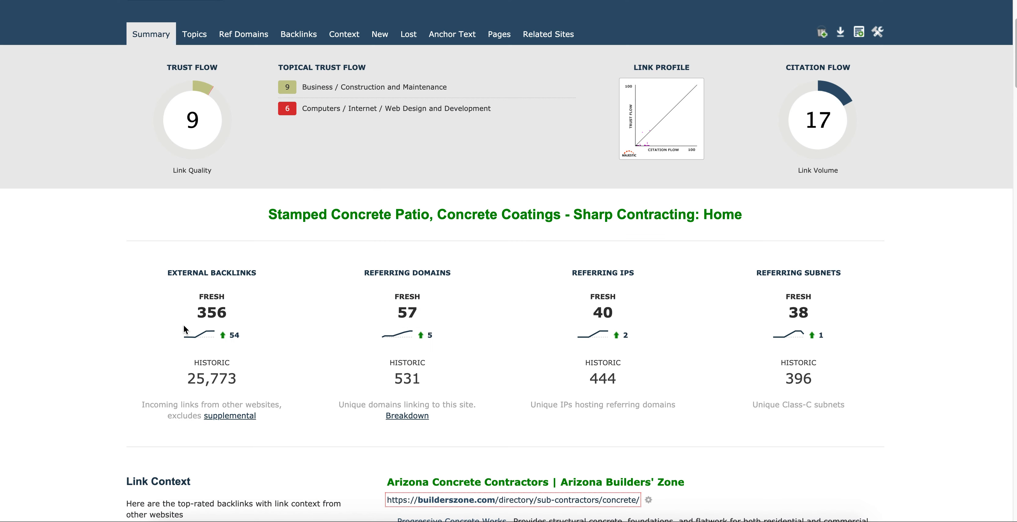
{"action": "double_click", "coordinate": [211, 312]}
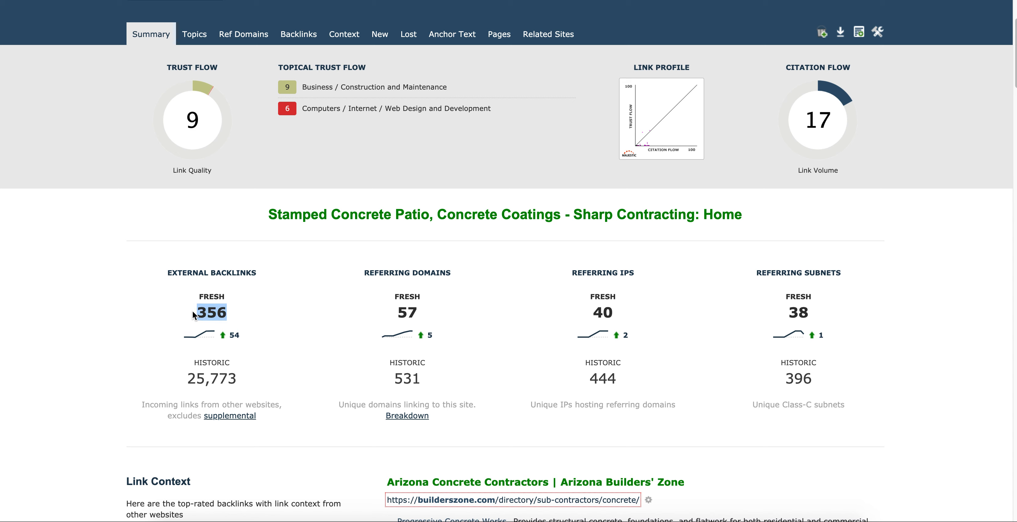
{"action": "mouse_move", "coordinate": [204, 326]}
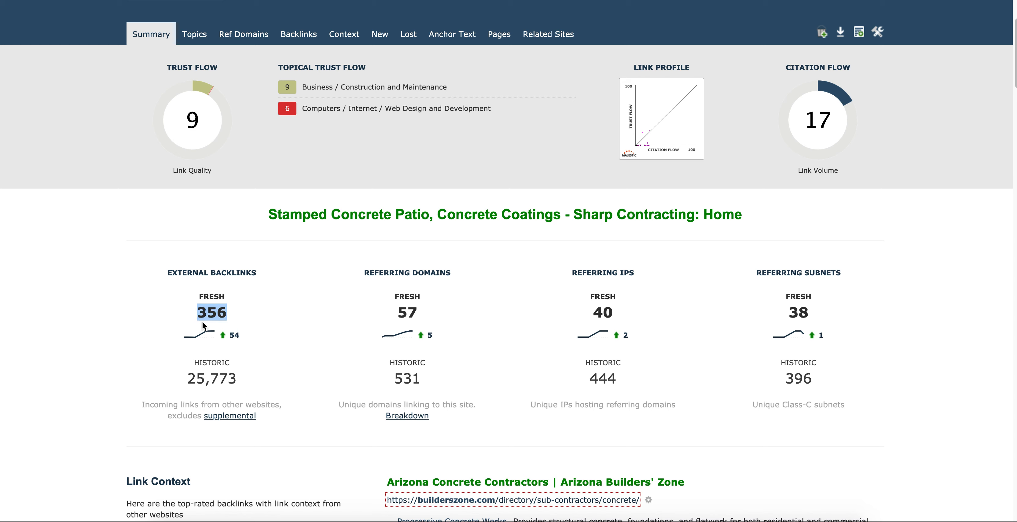
{"action": "mouse_move", "coordinate": [208, 295]}
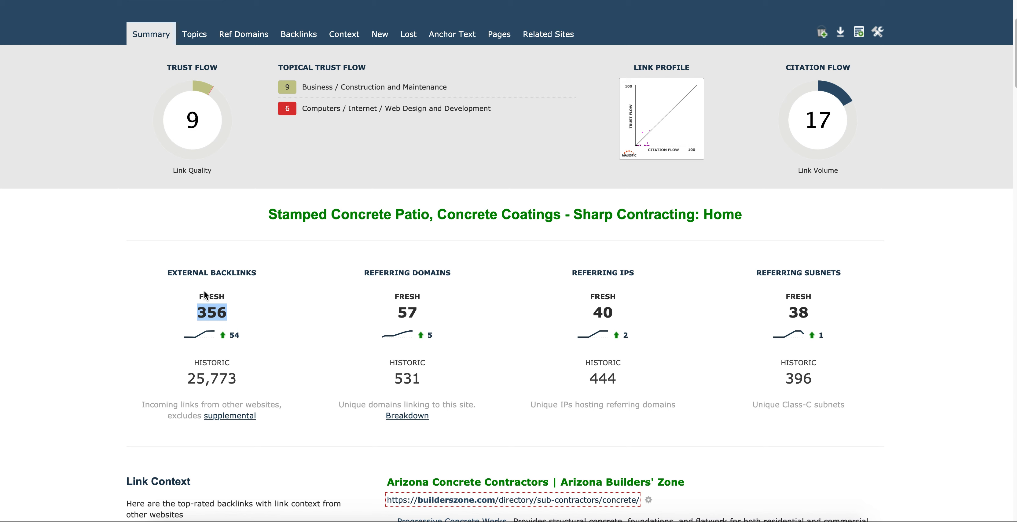
{"action": "mouse_move", "coordinate": [394, 257]}
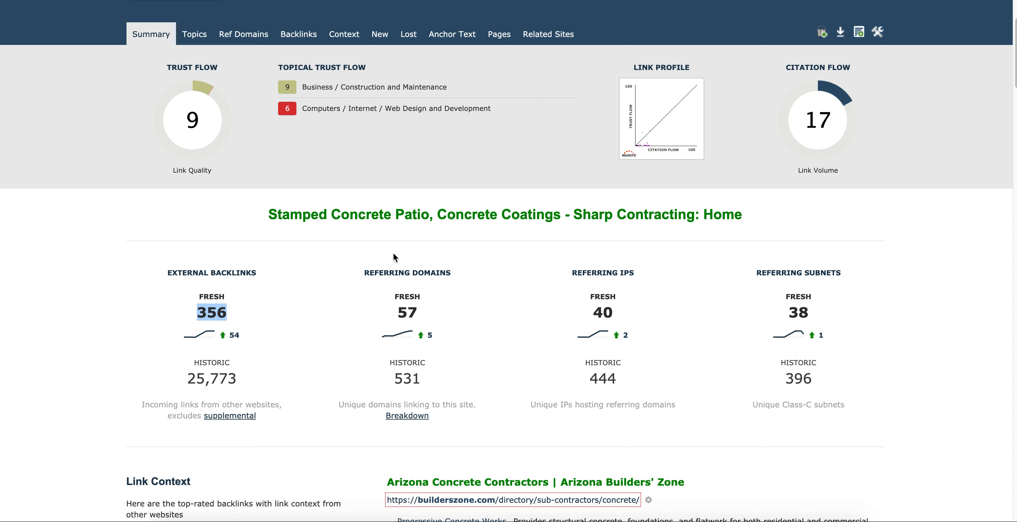
{"action": "mouse_move", "coordinate": [86, 24]}
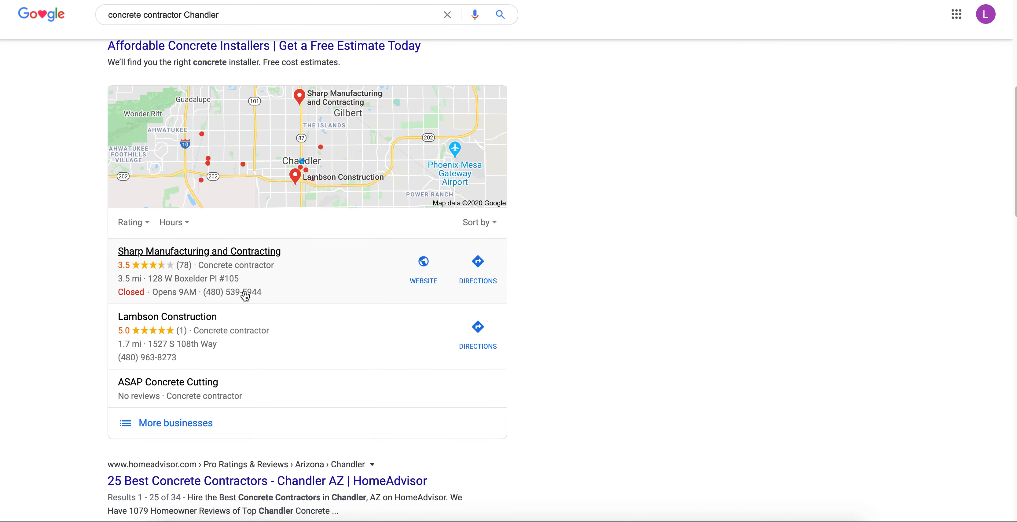
{"action": "mouse_move", "coordinate": [220, 335]}
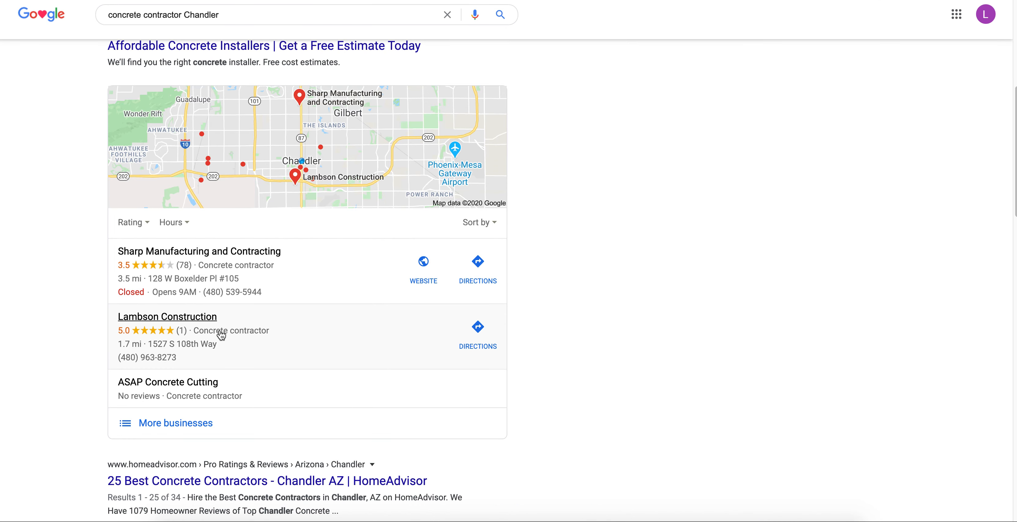
{"action": "mouse_move", "coordinate": [124, 299]}
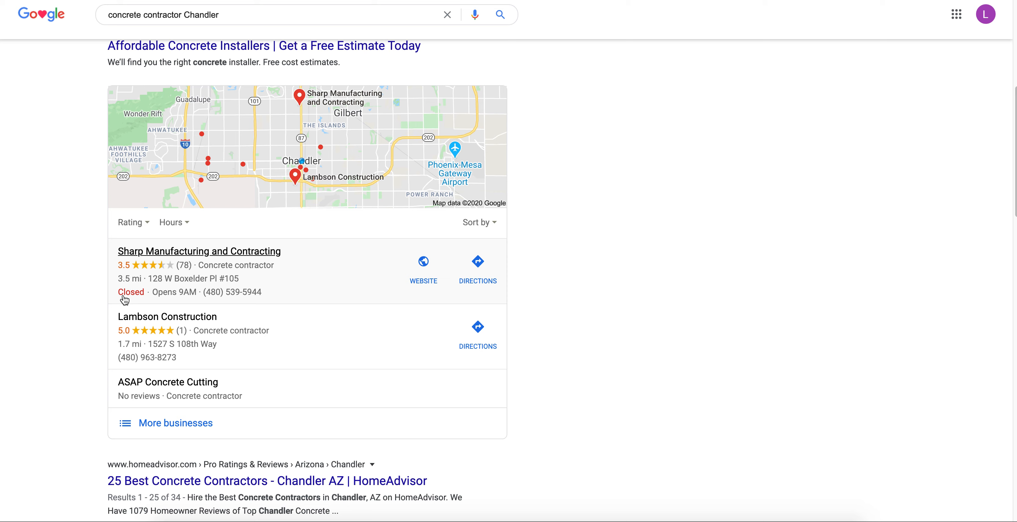
{"action": "mouse_move", "coordinate": [73, 272]}
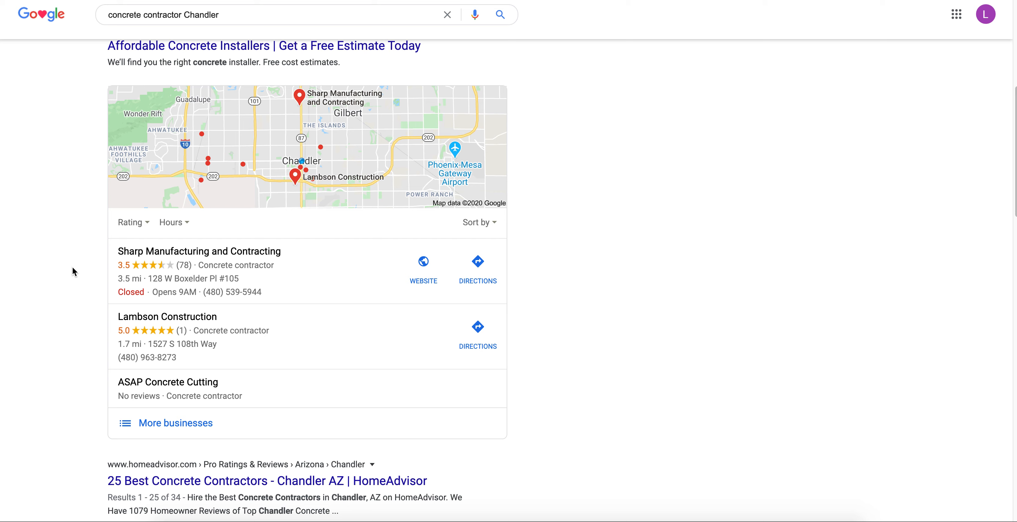
{"action": "mouse_move", "coordinate": [129, 277]}
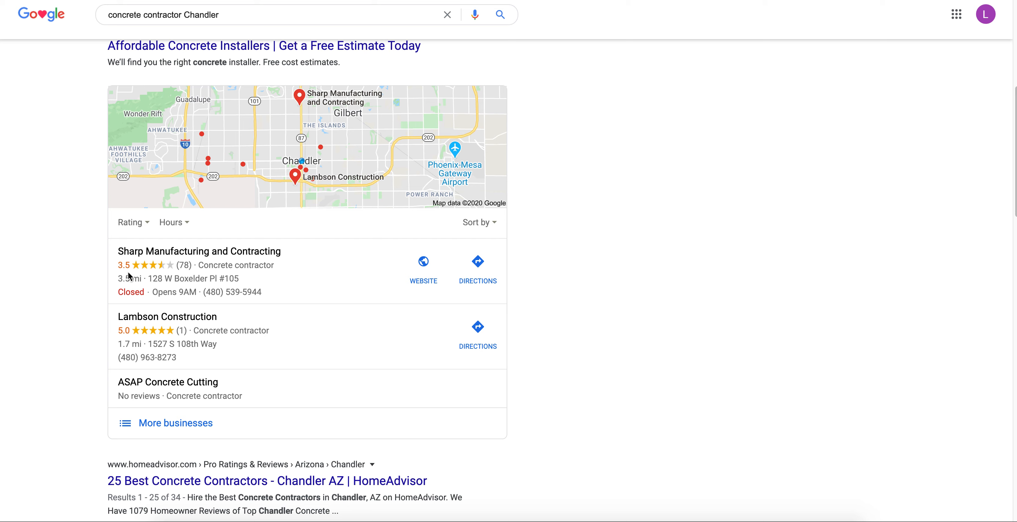
{"action": "left_click", "coordinate": [219, 14]}
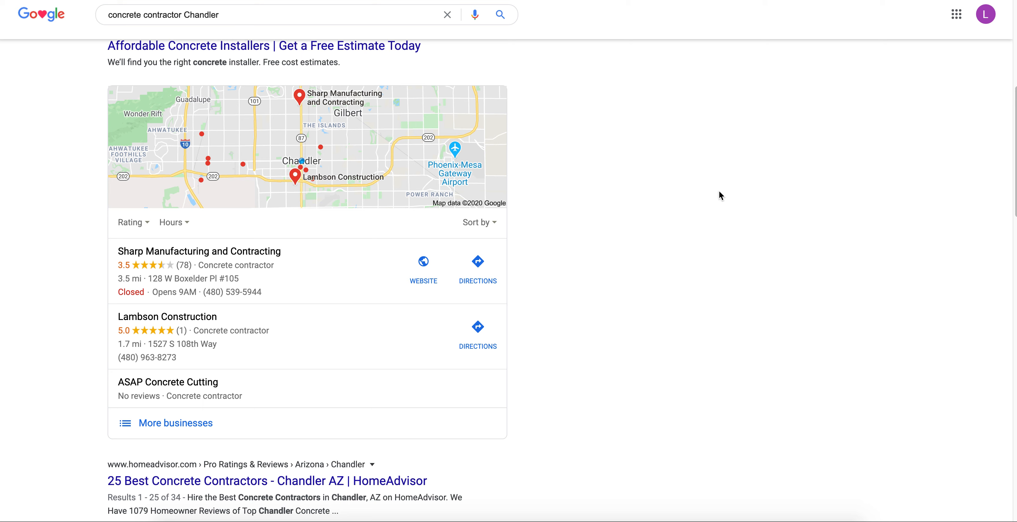
{"action": "mouse_move", "coordinate": [677, 359]}
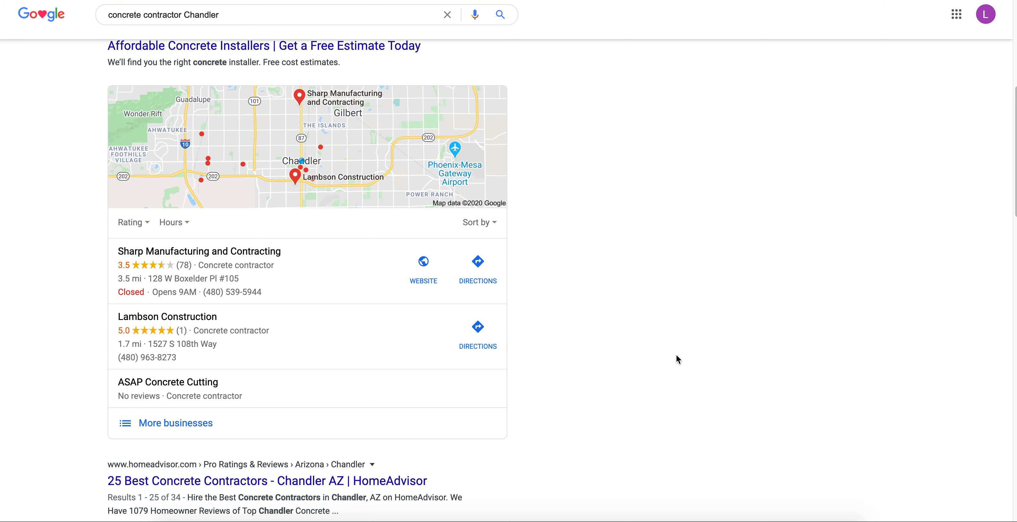
{"action": "mouse_move", "coordinate": [676, 351]}
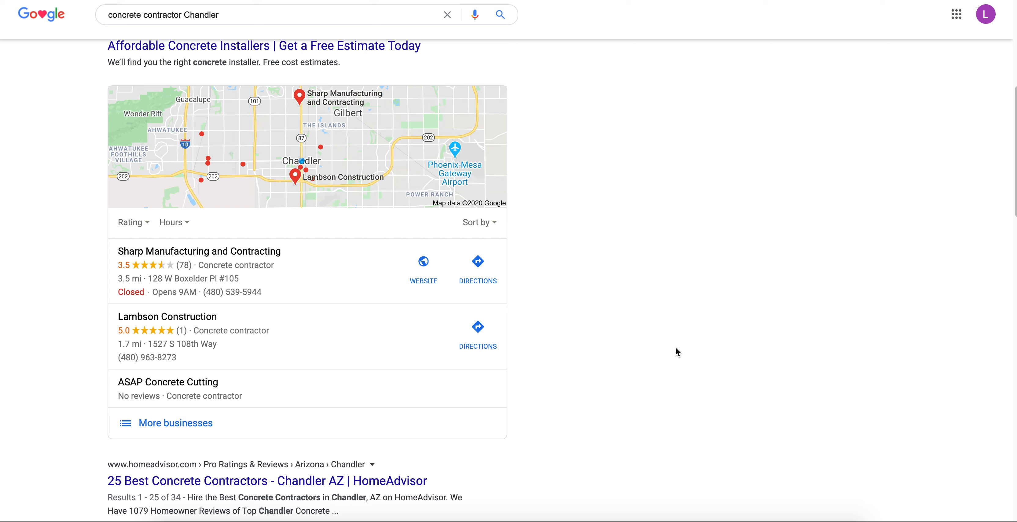